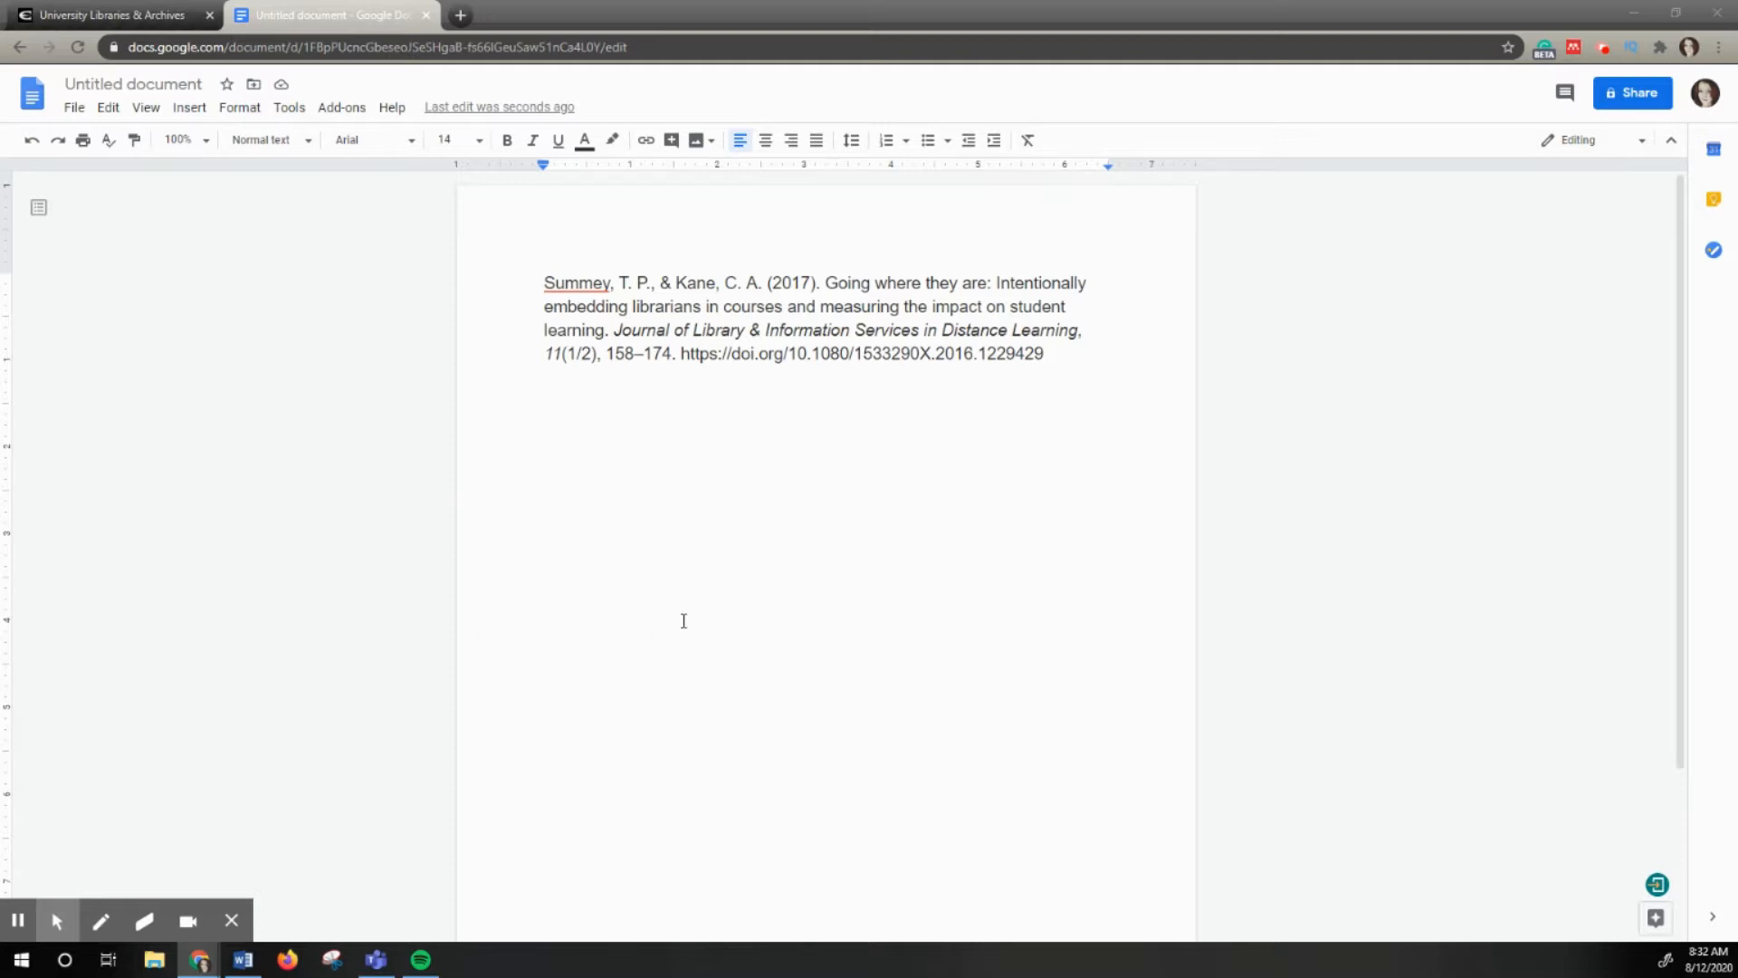
pyautogui.moveTo(816, 333)
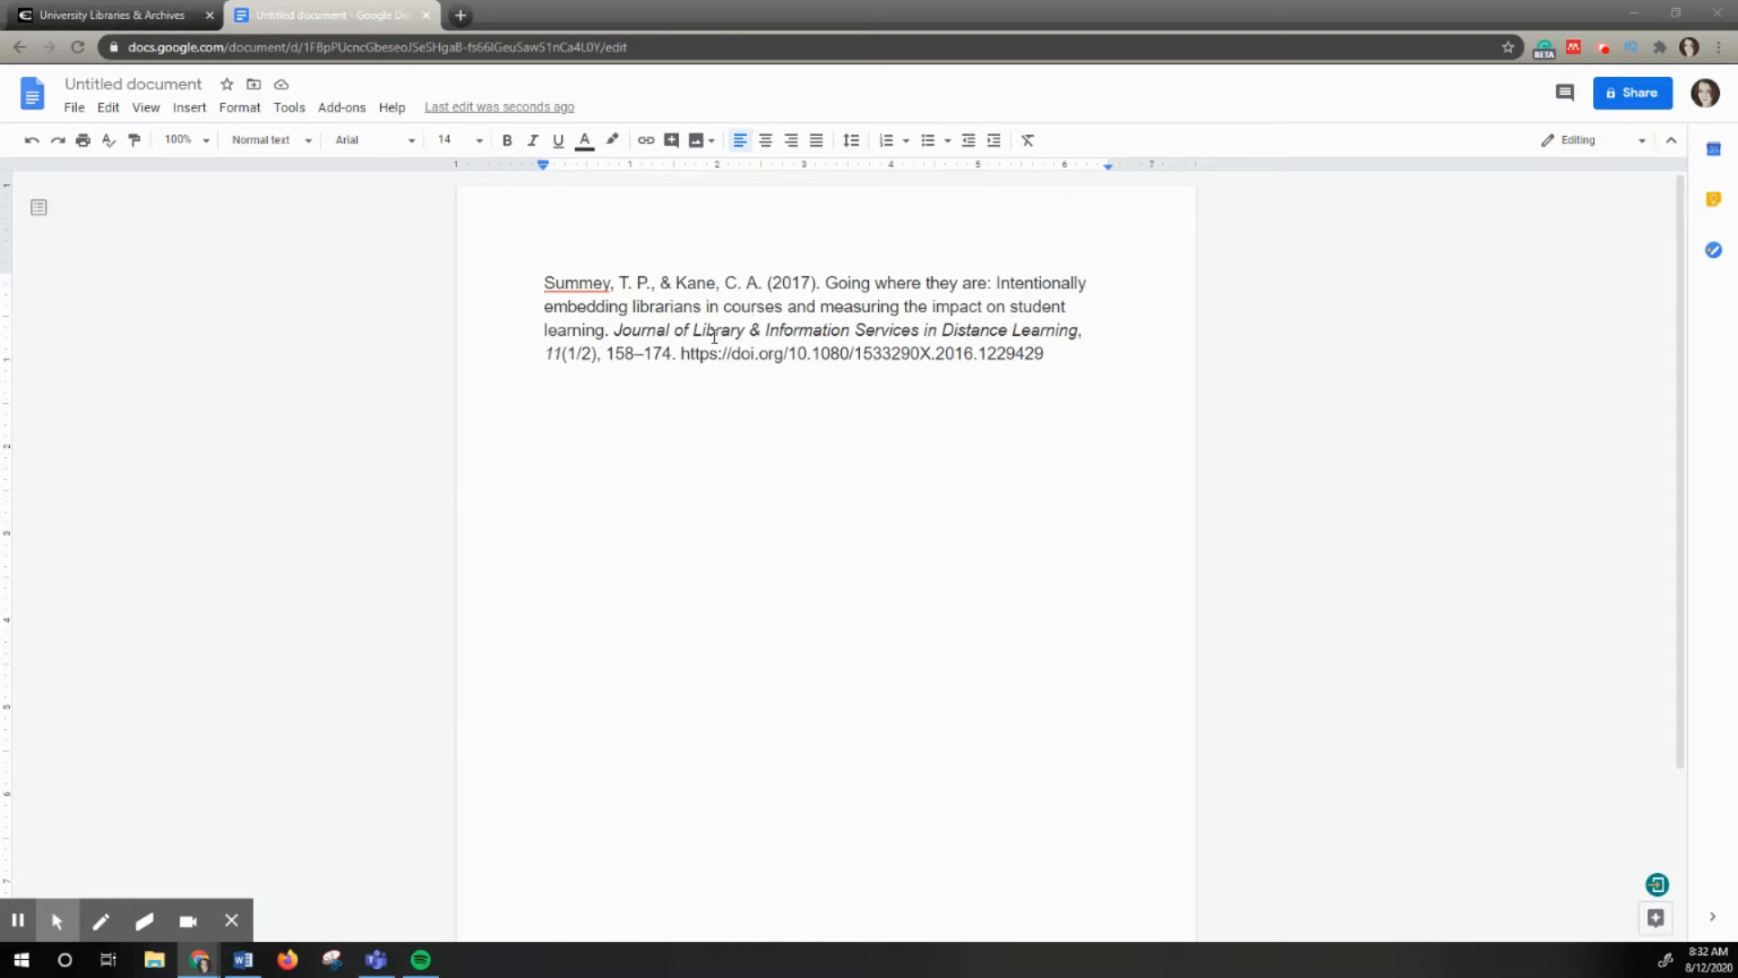
pyautogui.moveTo(763, 353)
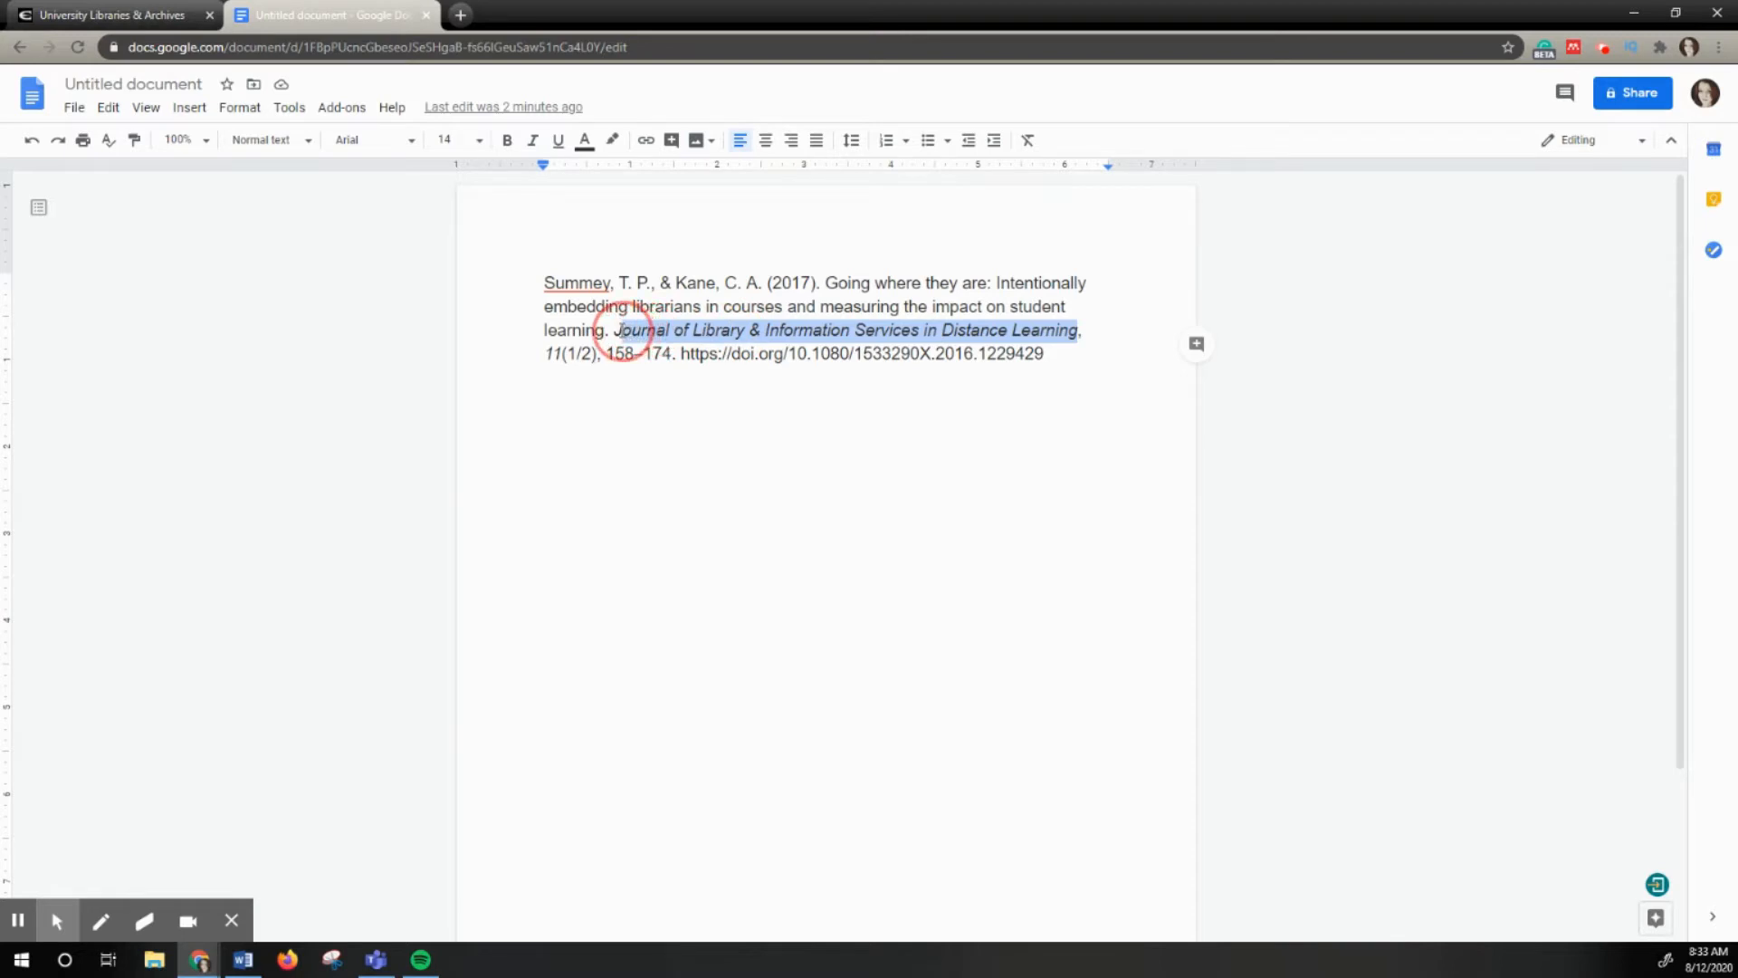
# - Select the italic journal title in the APA citation so it can be copied
pyautogui.click(531, 140)
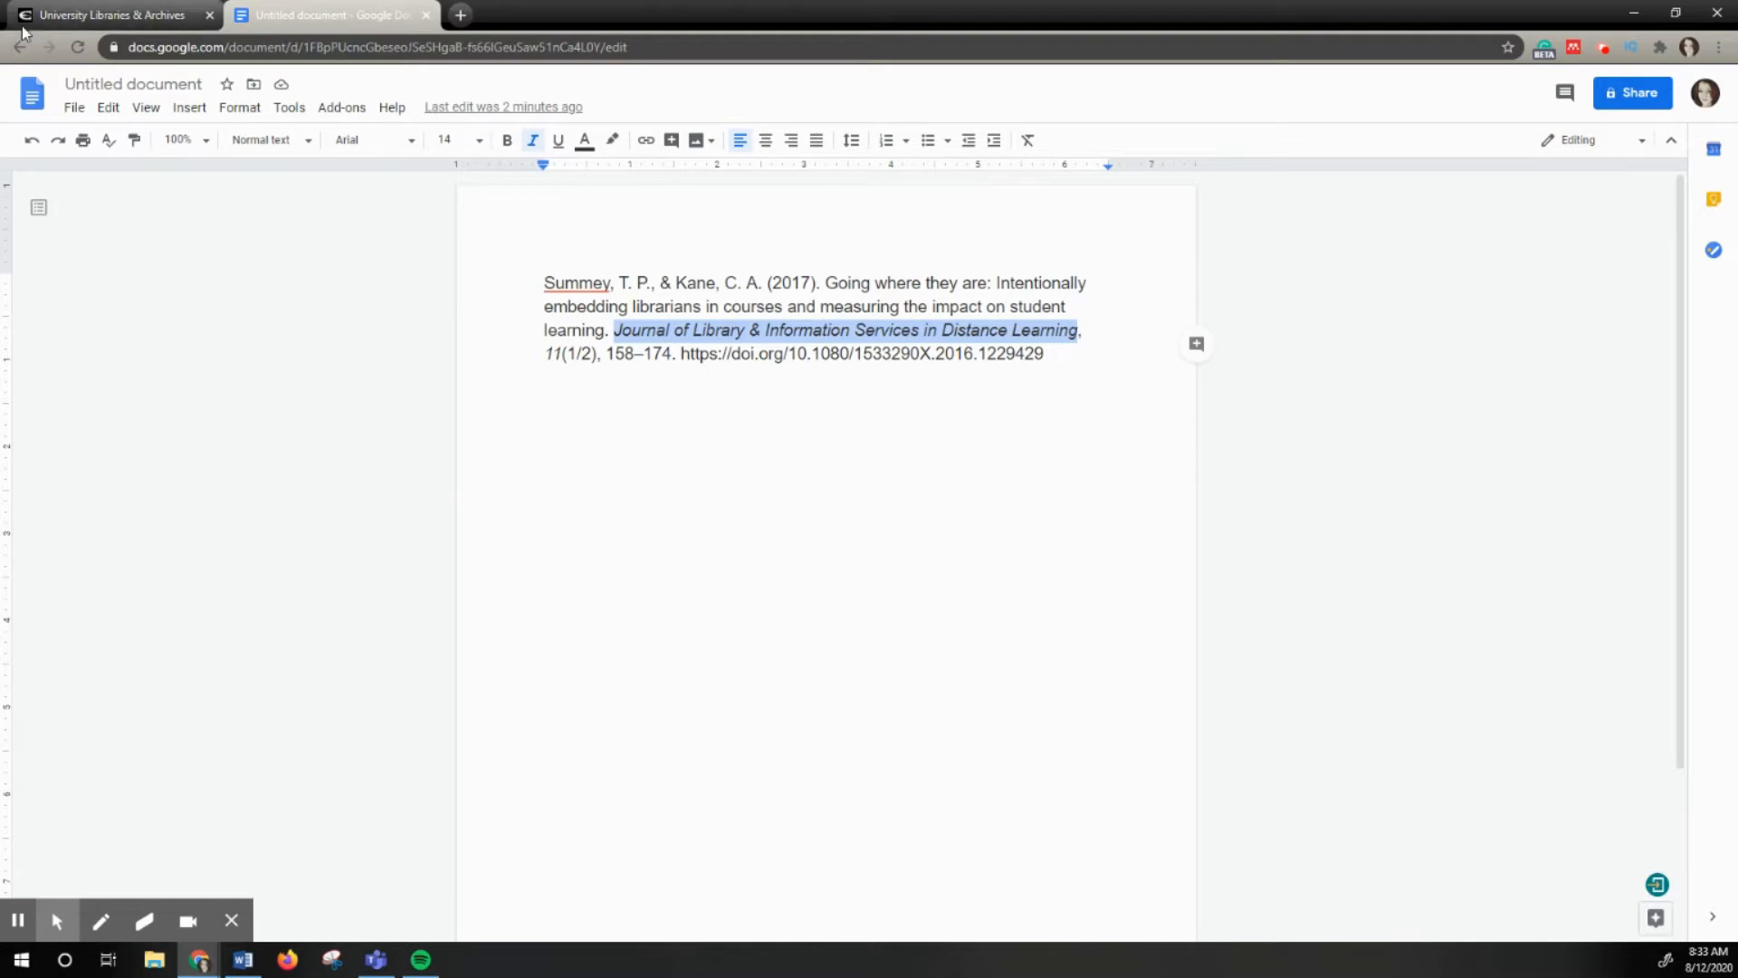
# - From the library homepage, reach the Discovery Search Catalog and its Publication Finder page
pyautogui.click(110, 14)
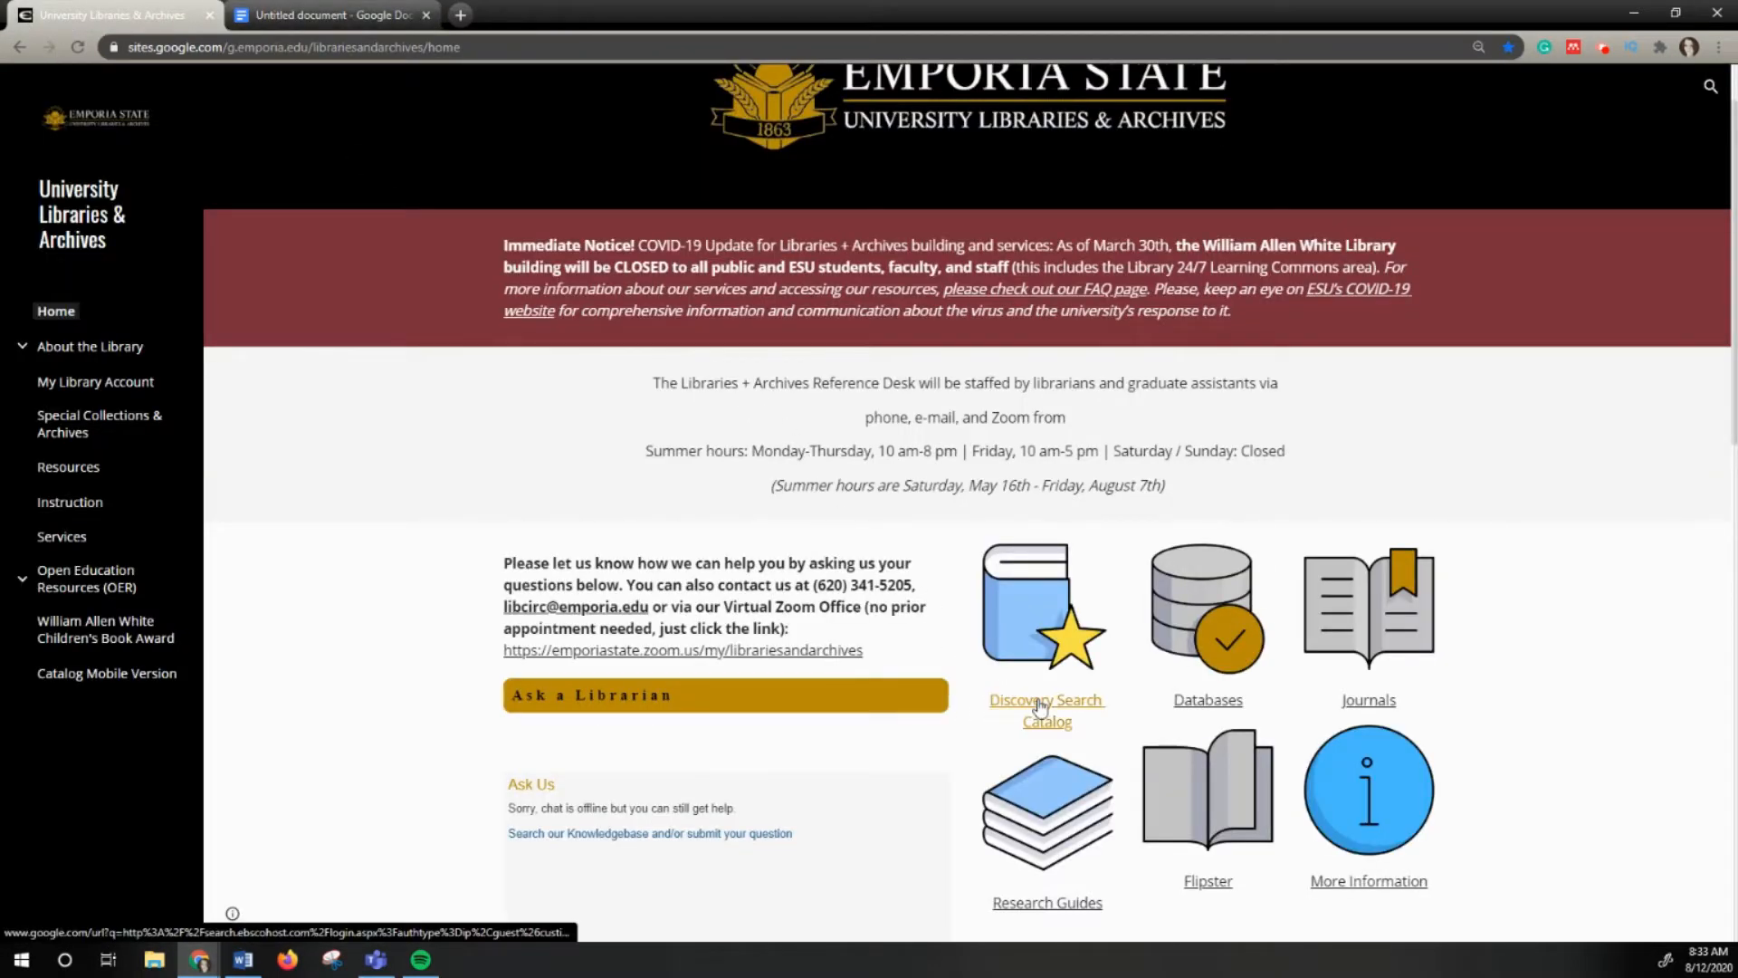
pyautogui.click(1044, 710)
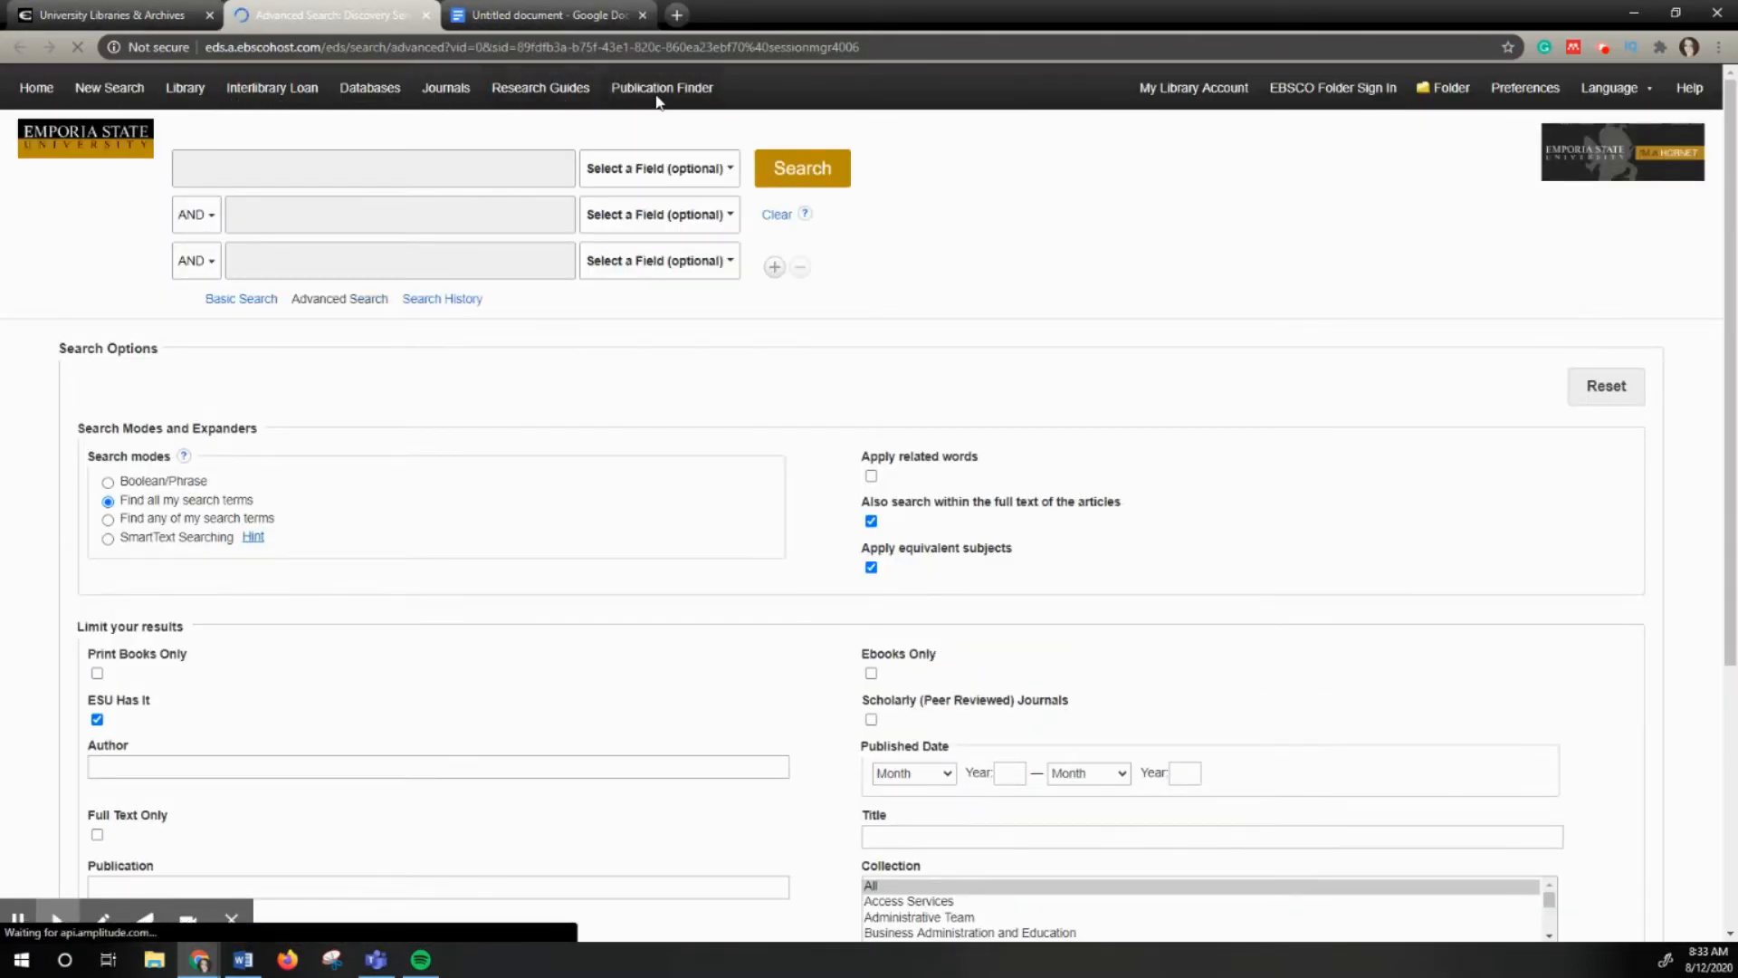
pyautogui.moveTo(660, 87)
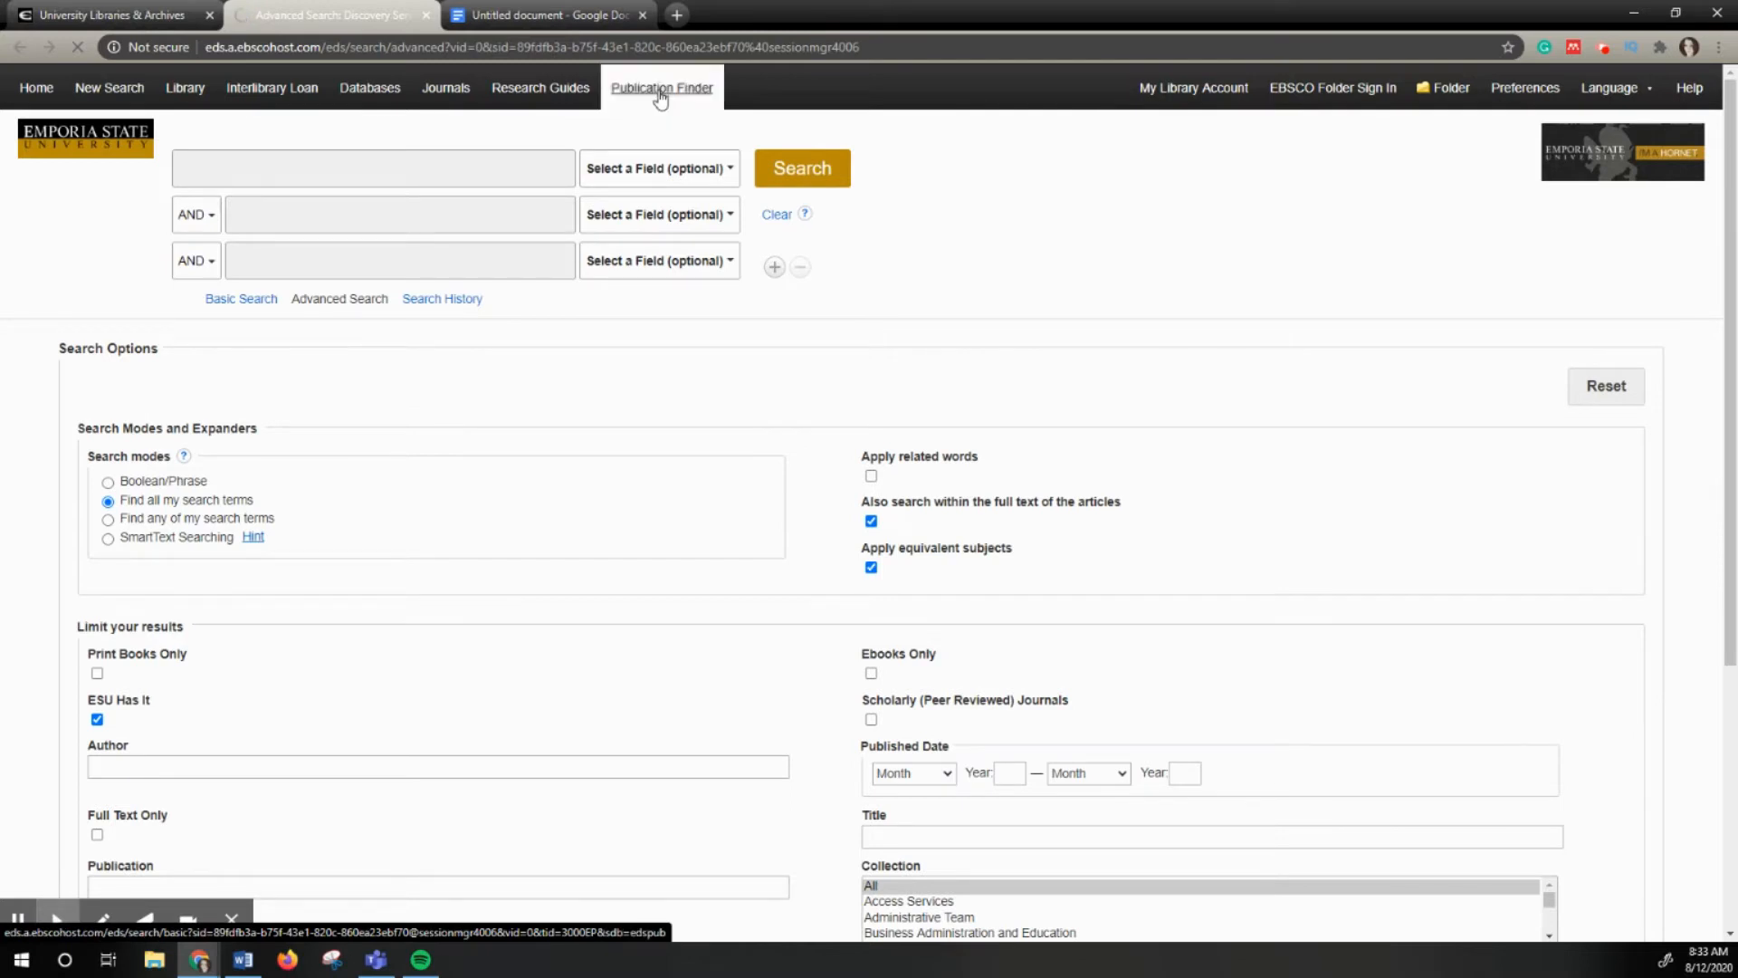
pyautogui.click(661, 87)
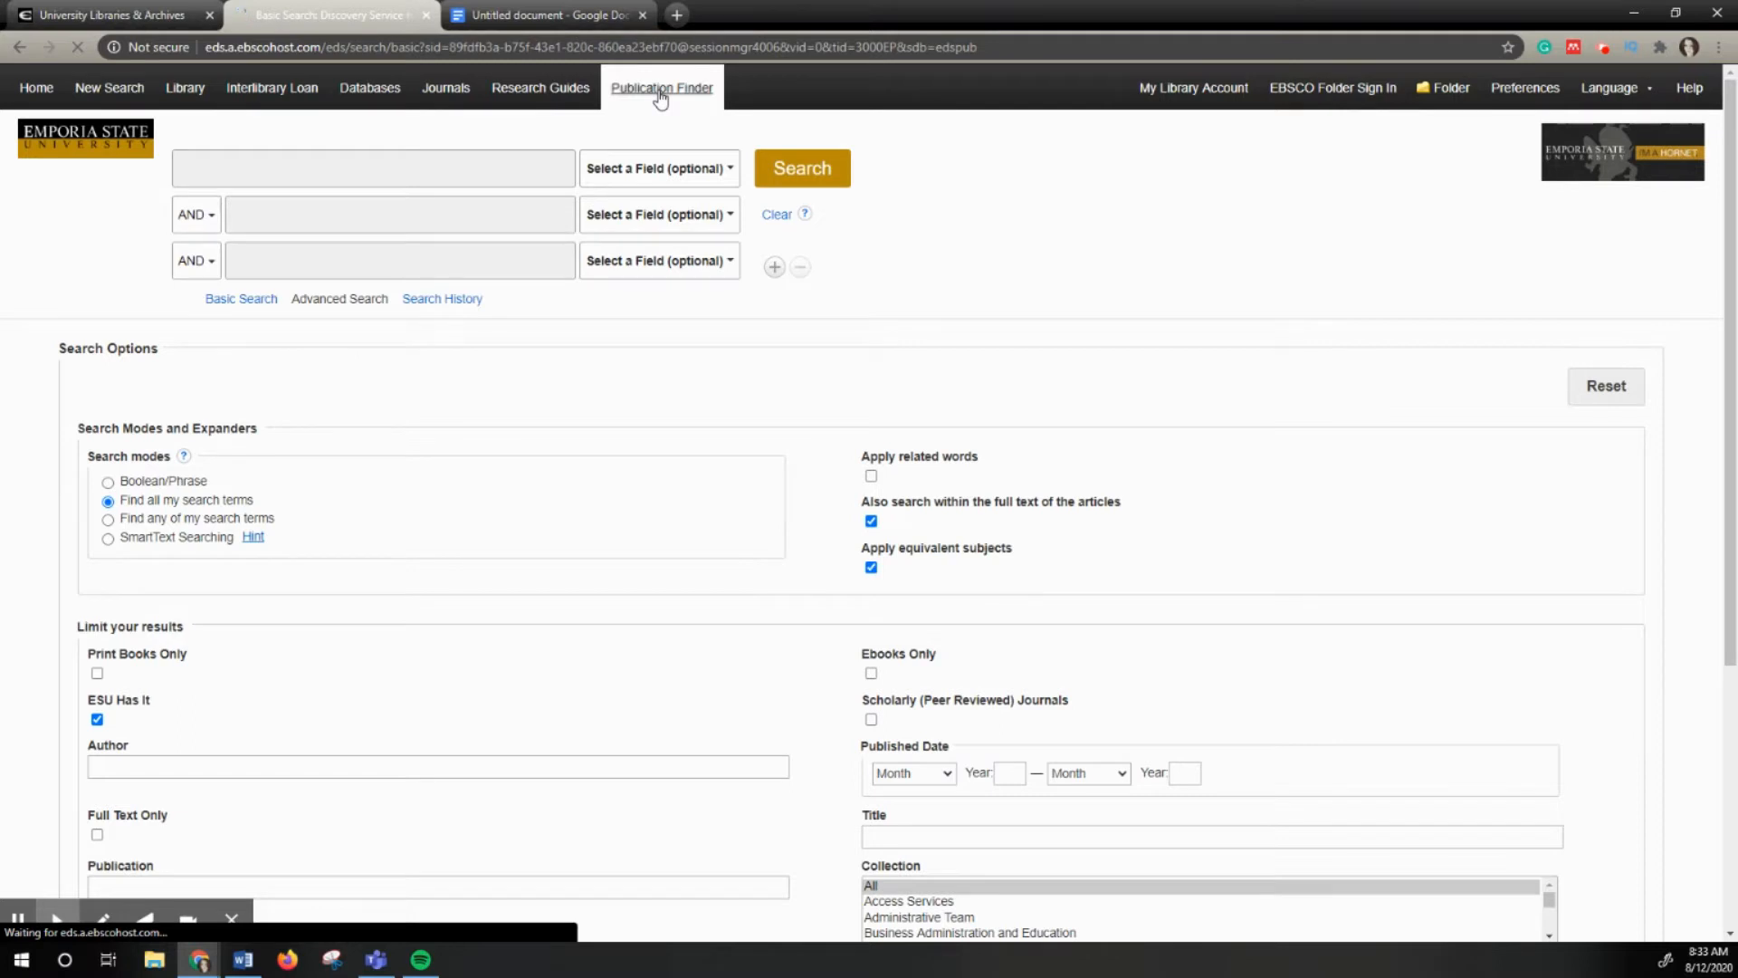
pyautogui.click(662, 87)
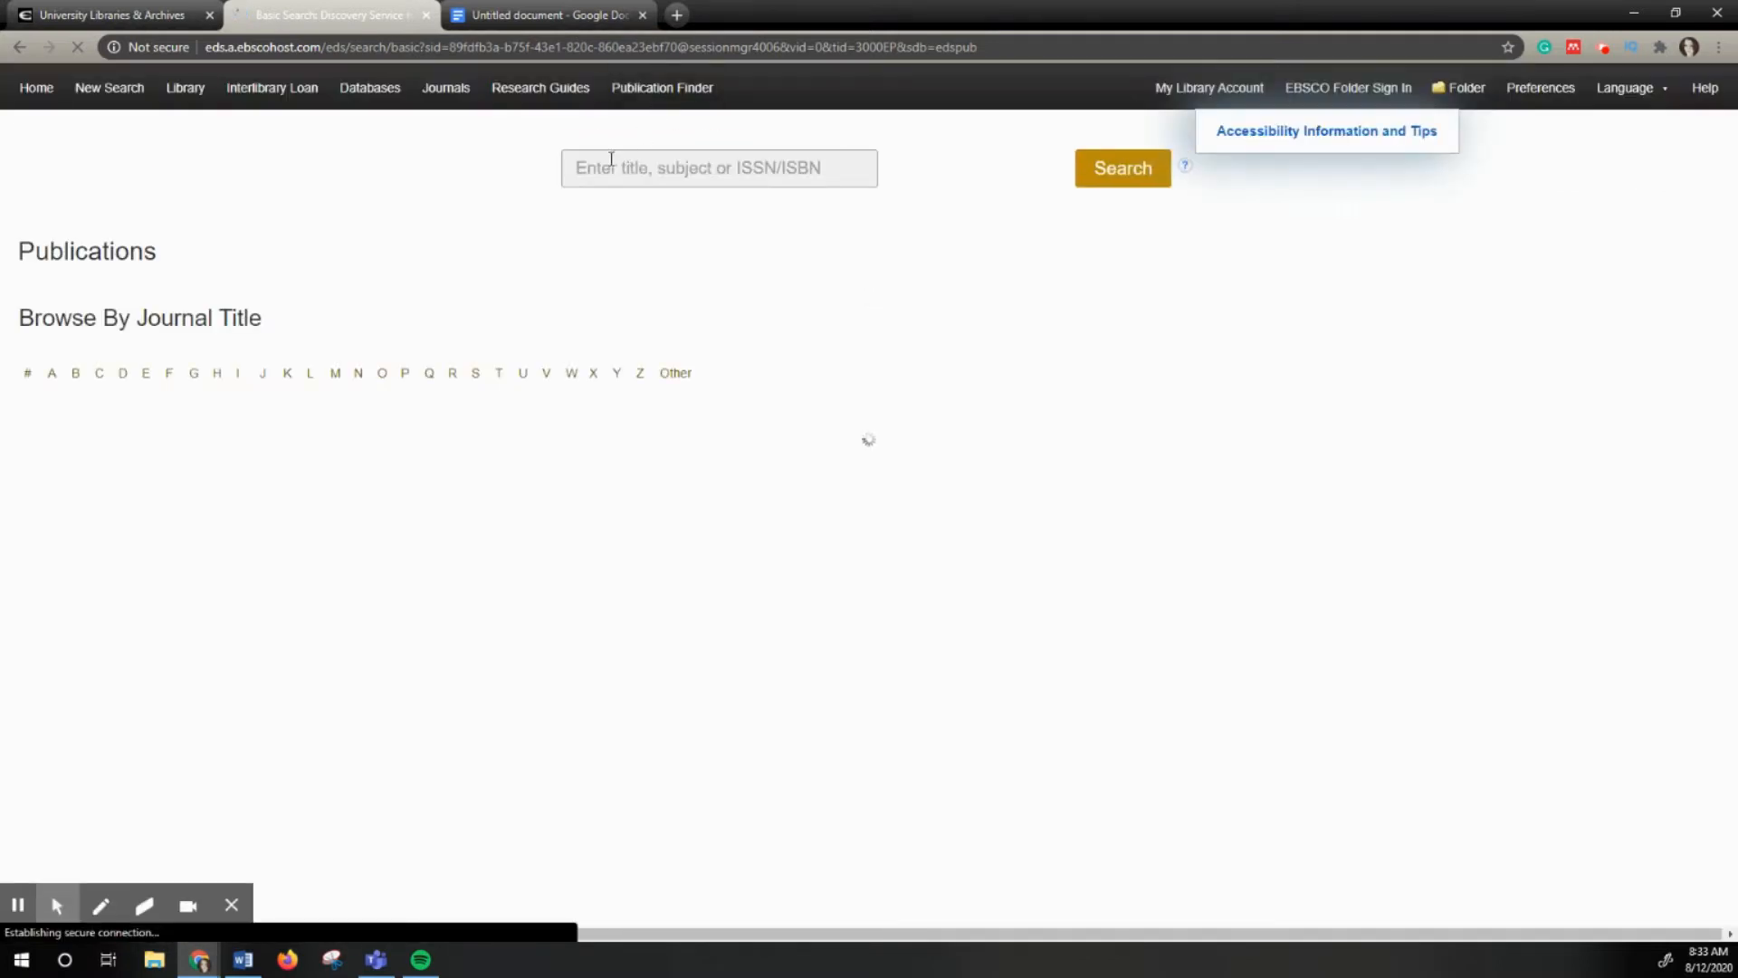
# - Search Publication Finder for the pasted journal title, then return to the library homepage tab
pyautogui.click(719, 167)
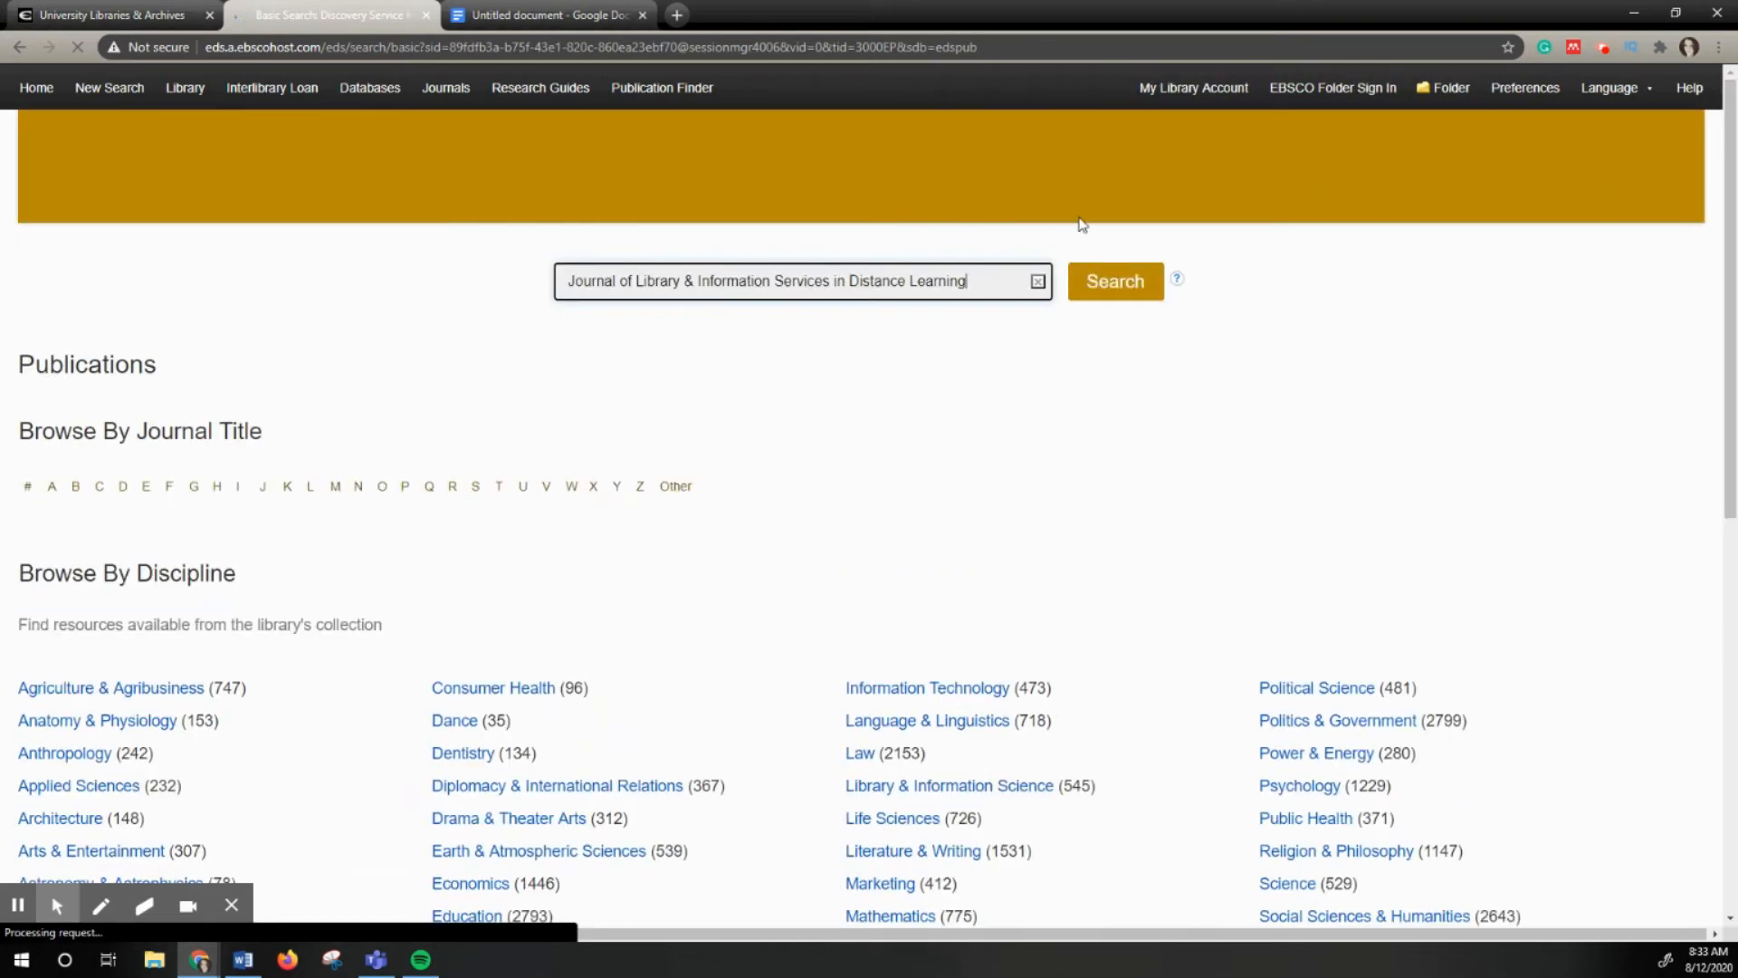
pyautogui.click(1114, 281)
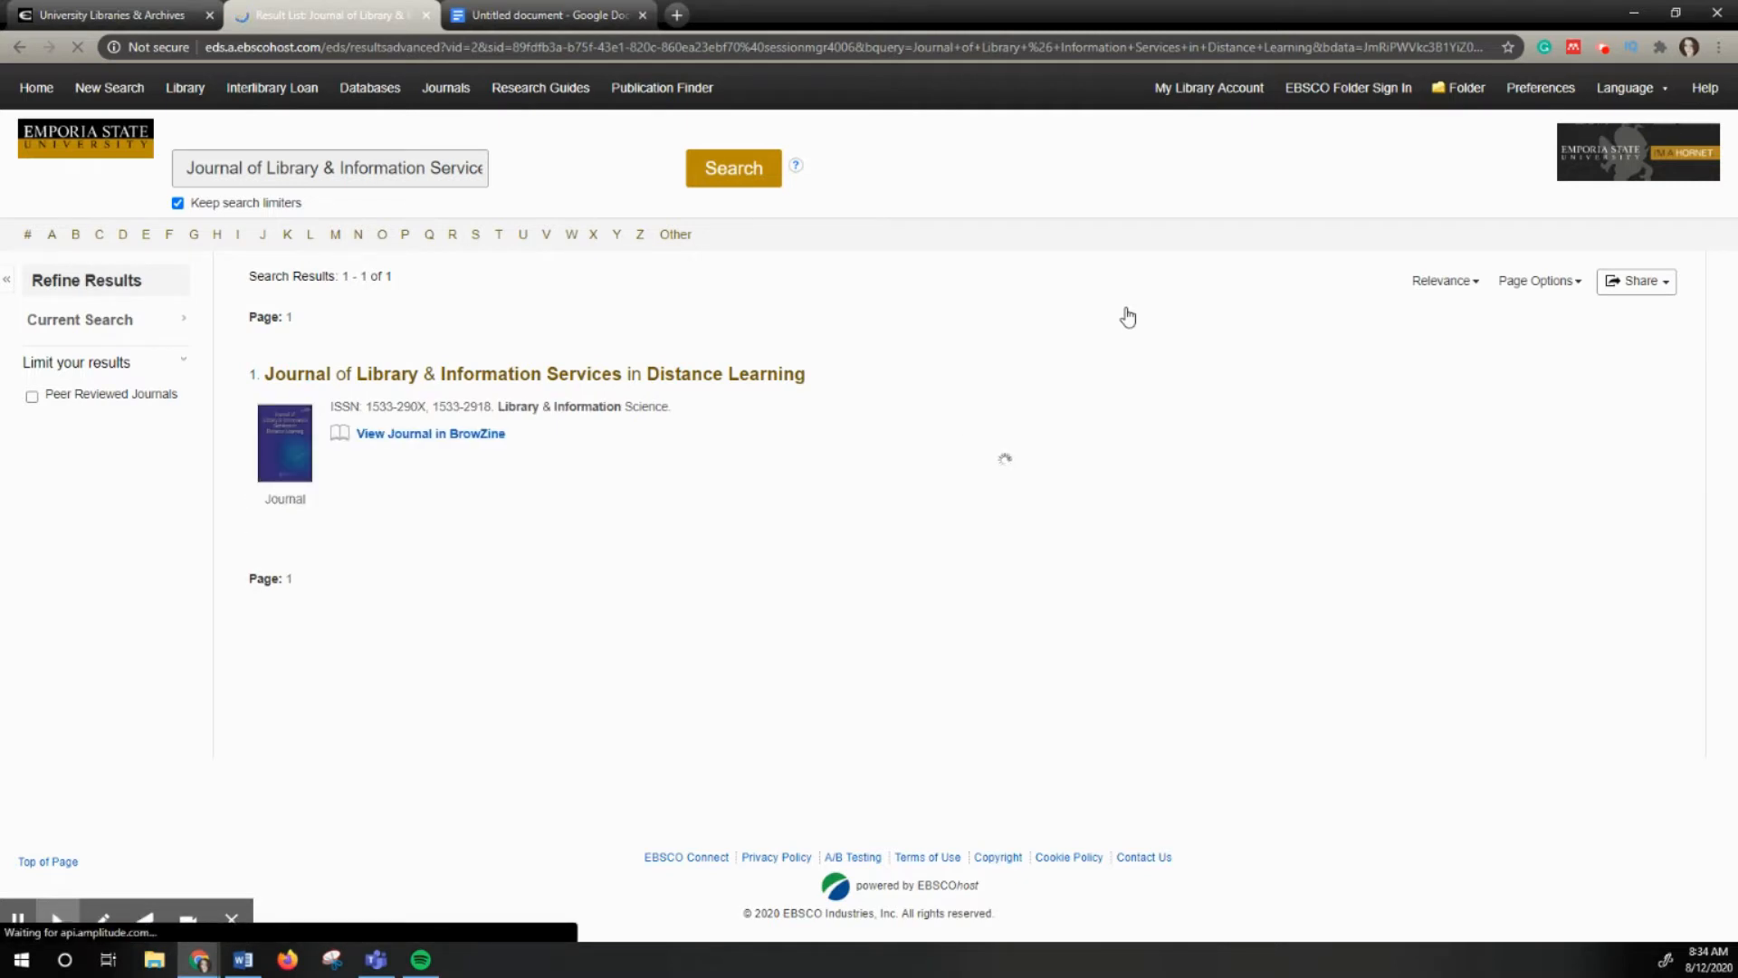
pyautogui.click(105, 15)
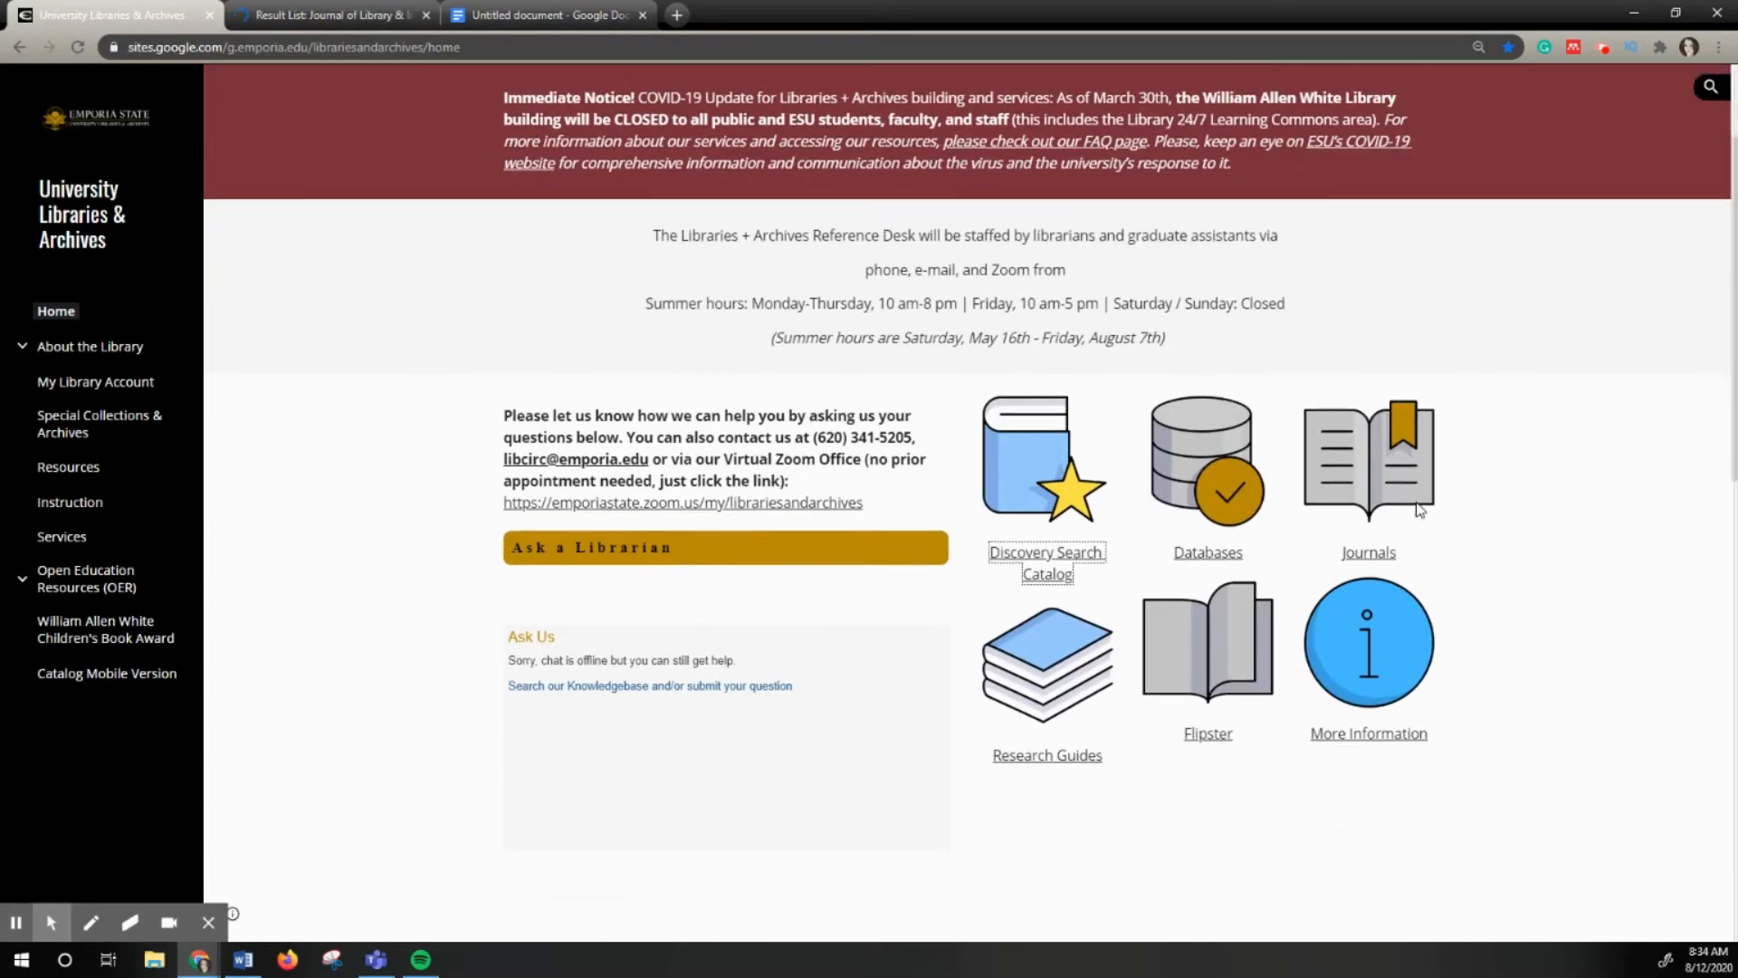
# - Look over the library homepage and return to the EBSCO result list for the journal
pyautogui.scroll(-3)
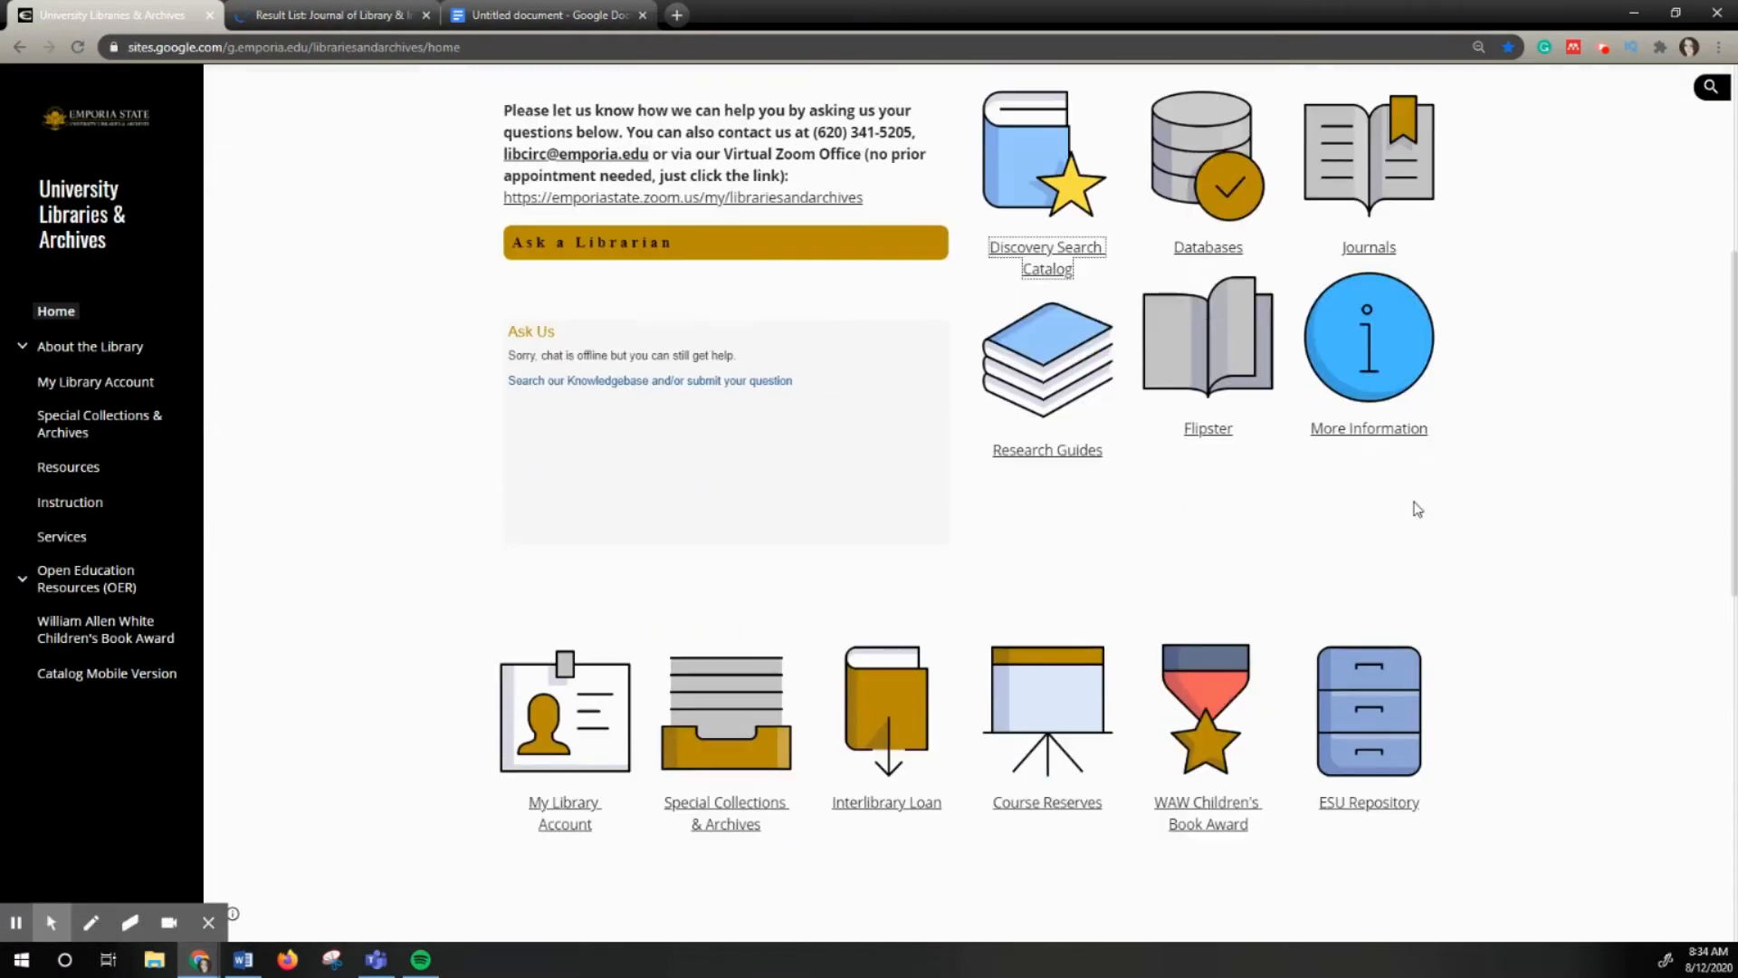
pyautogui.scroll(-3)
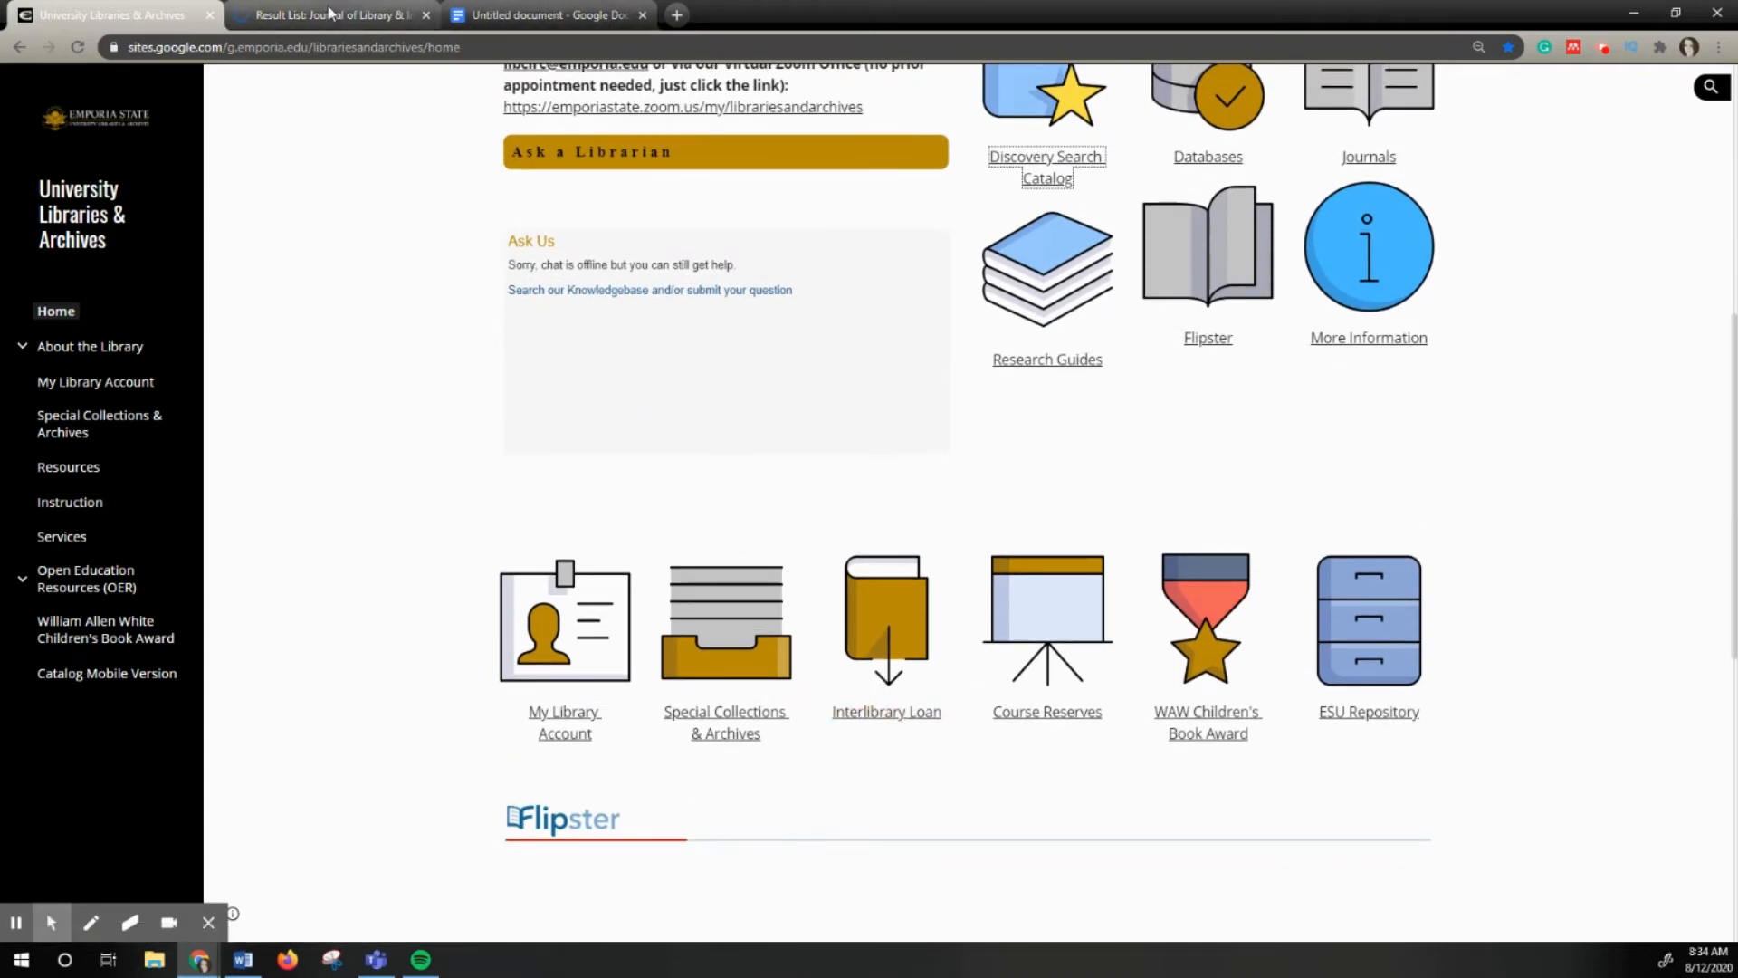
pyautogui.click(333, 14)
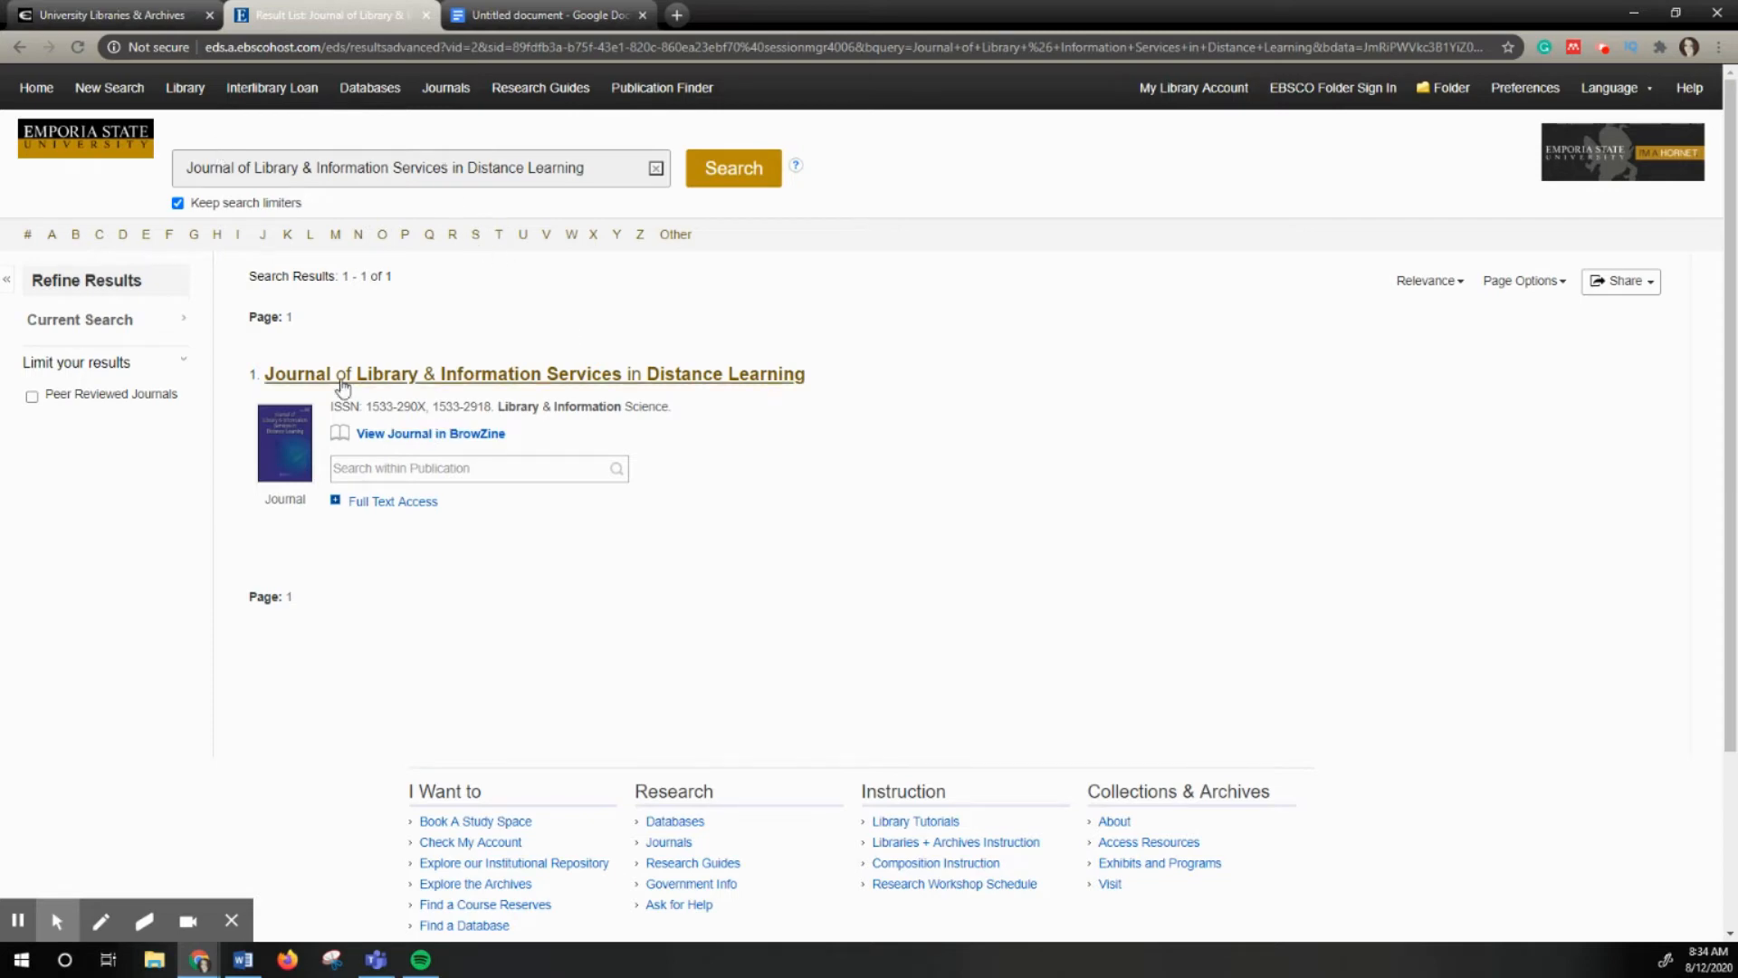
pyautogui.moveTo(431, 432)
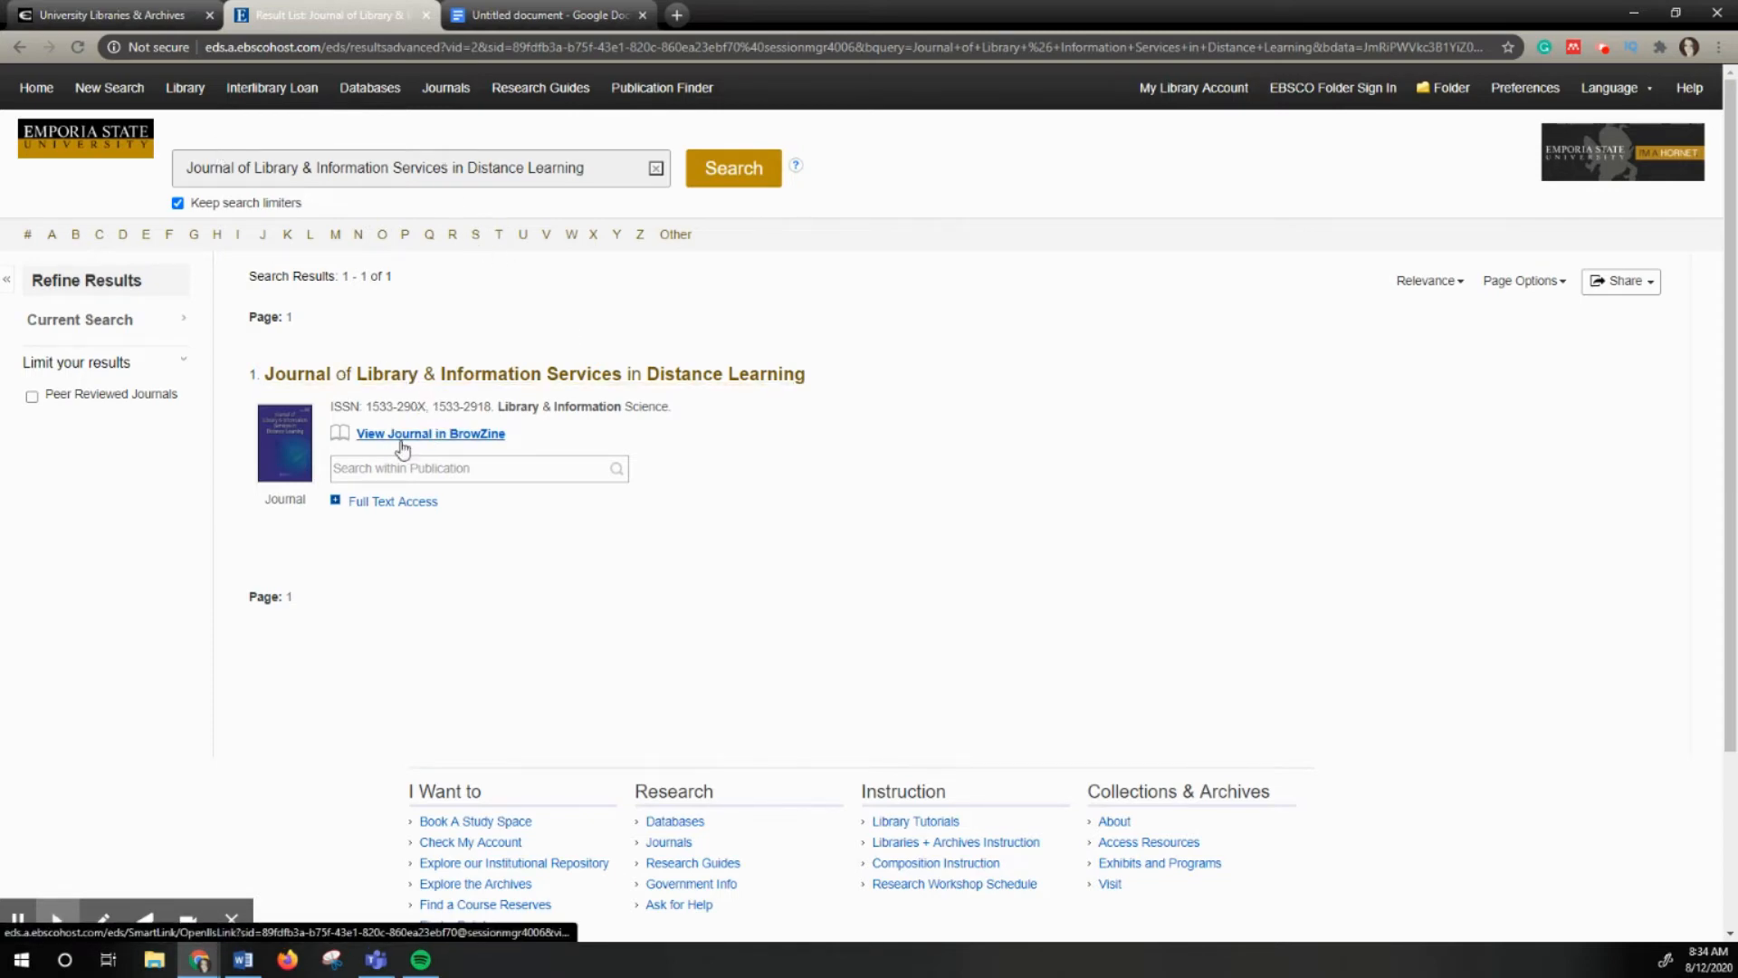
pyautogui.moveTo(431, 433)
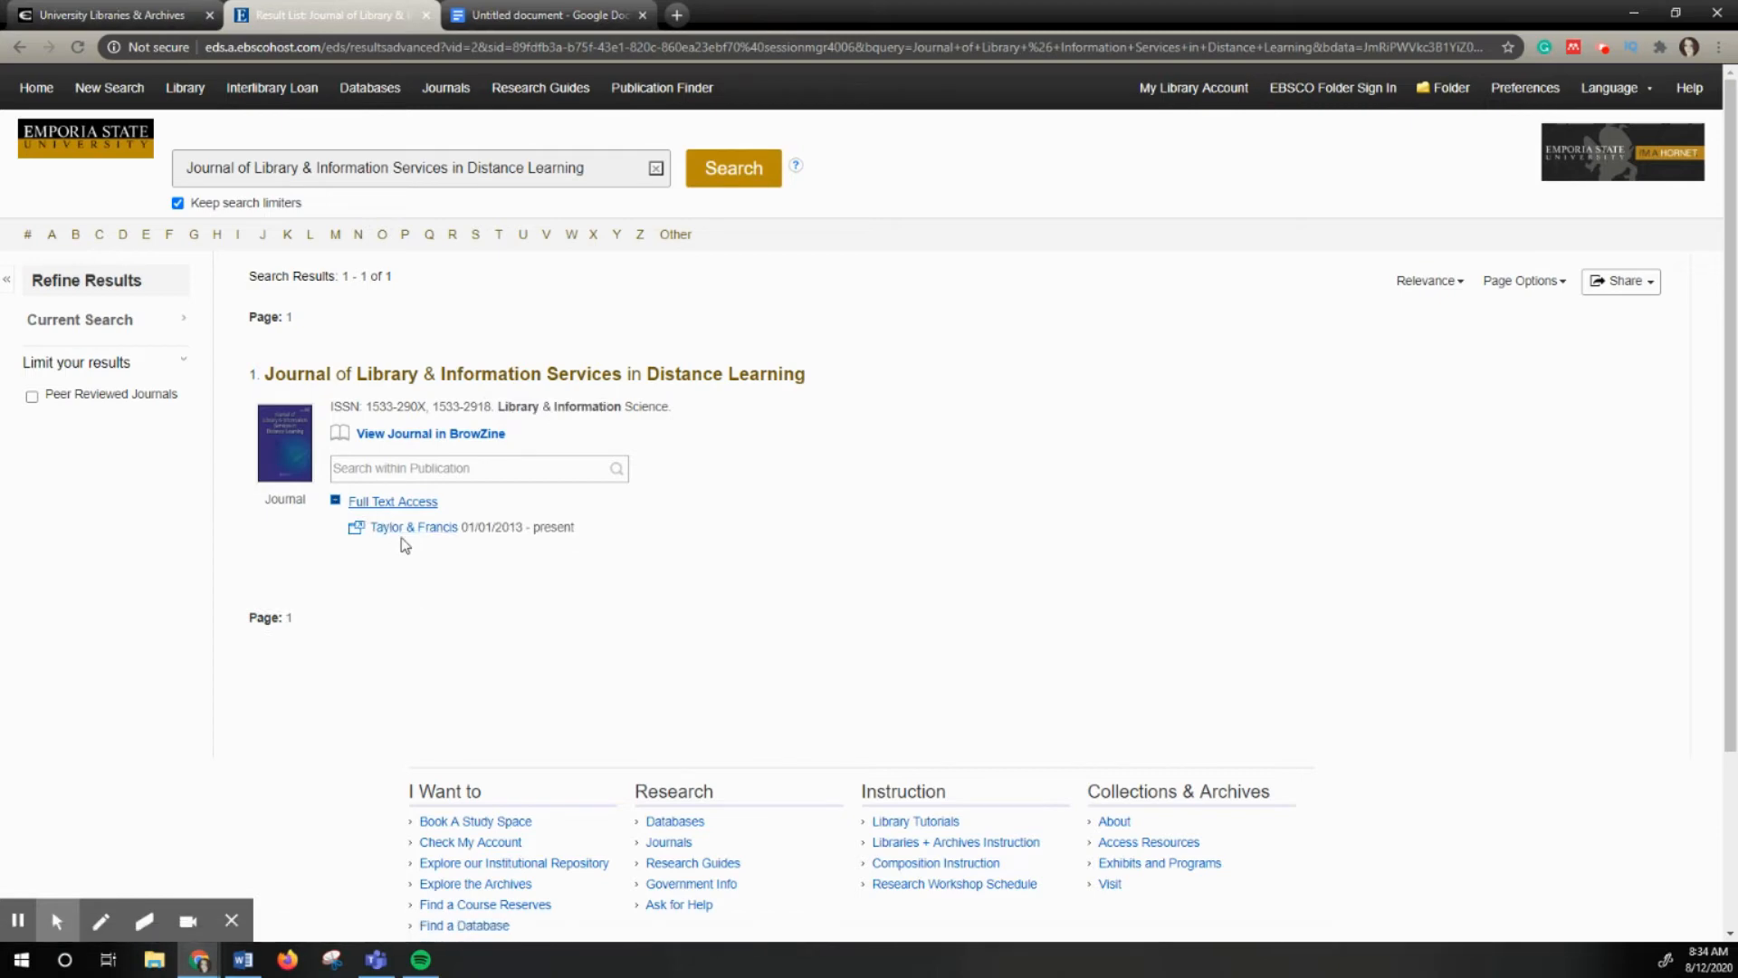
pyautogui.moveTo(412, 527)
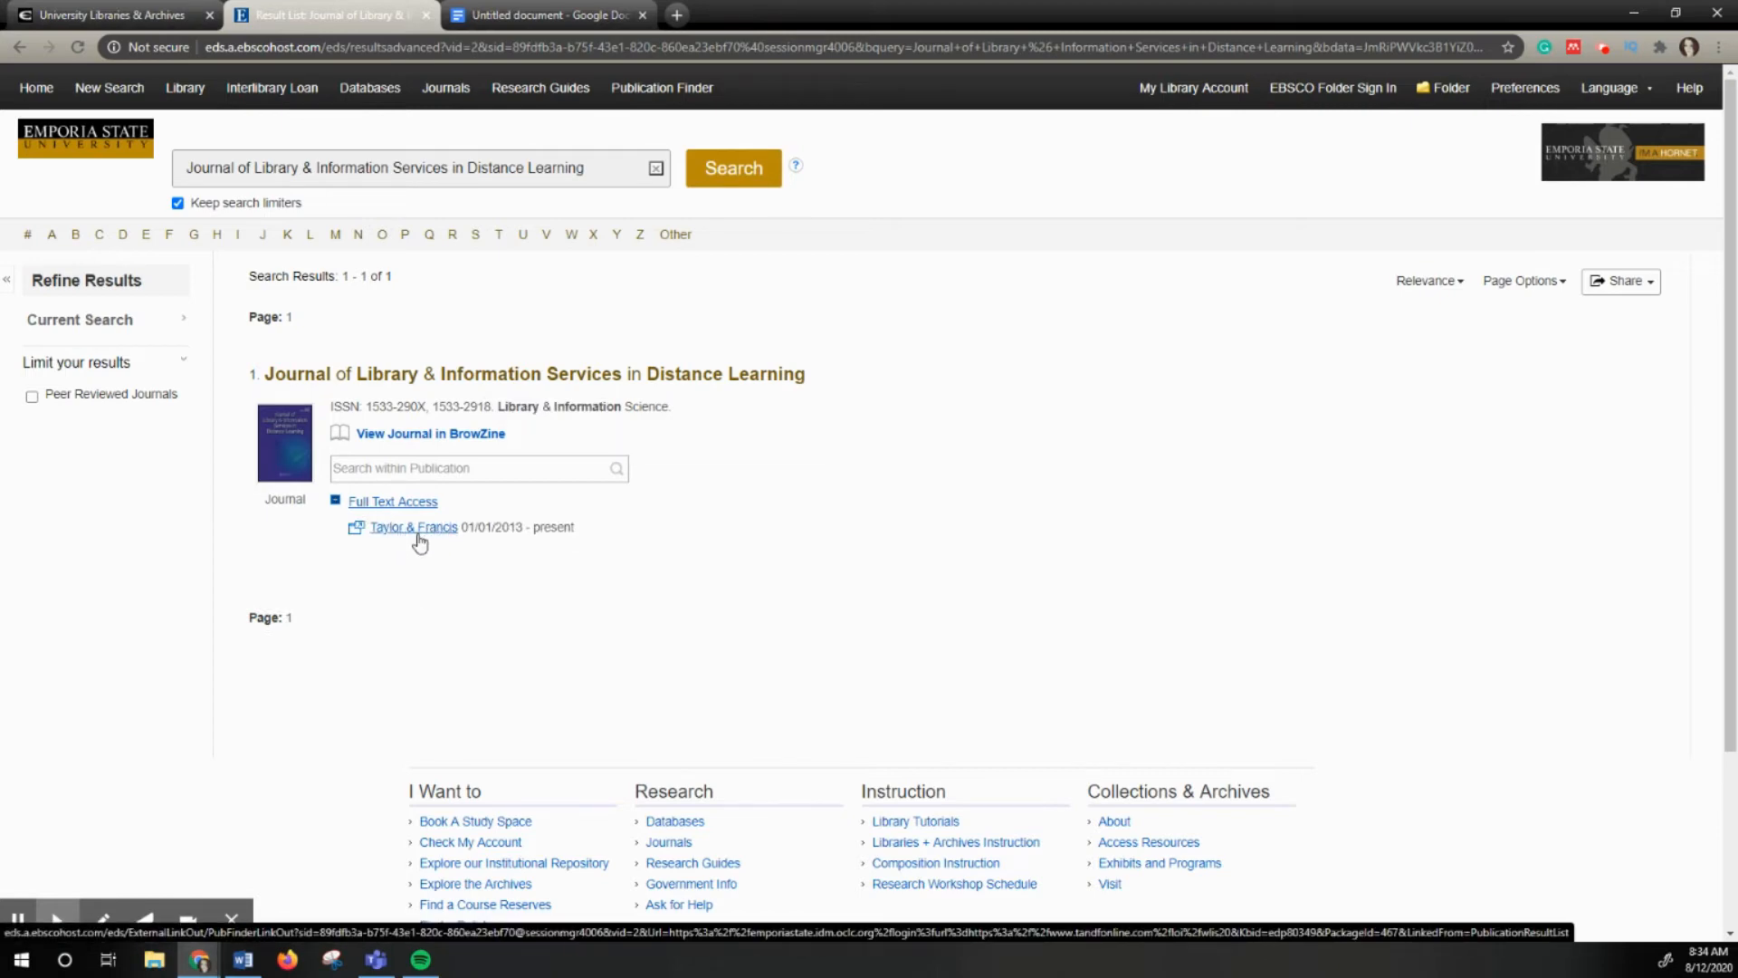
pyautogui.moveTo(413, 527)
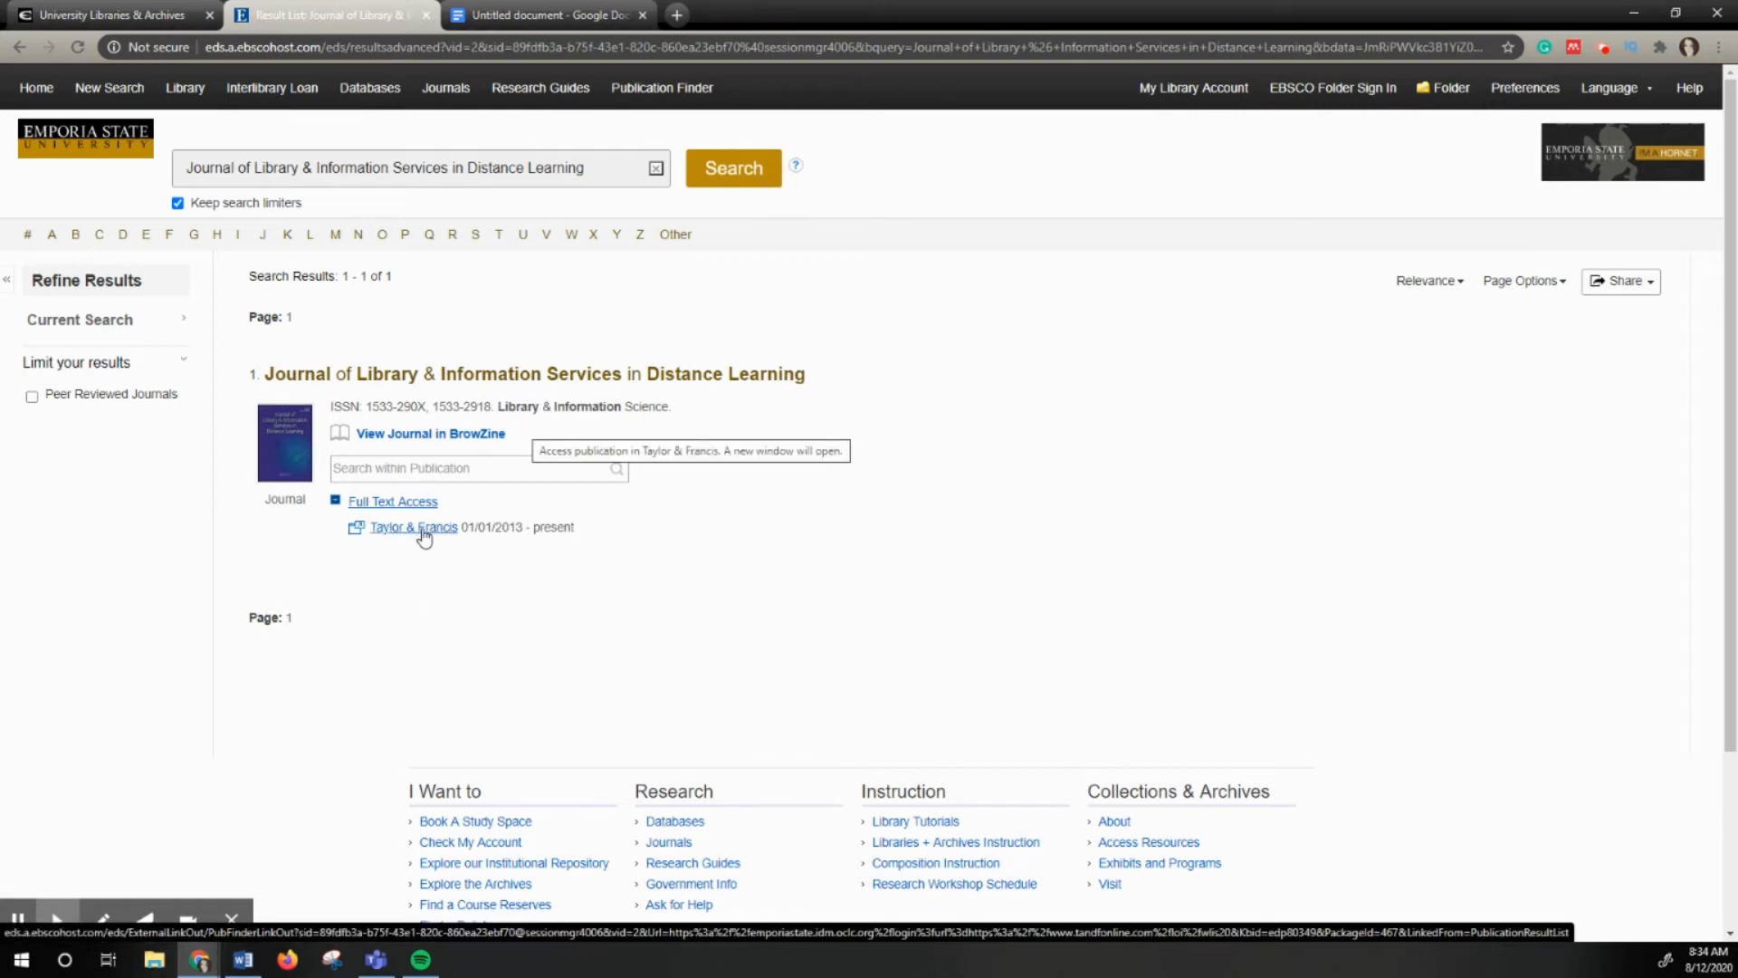
pyautogui.moveTo(438, 540)
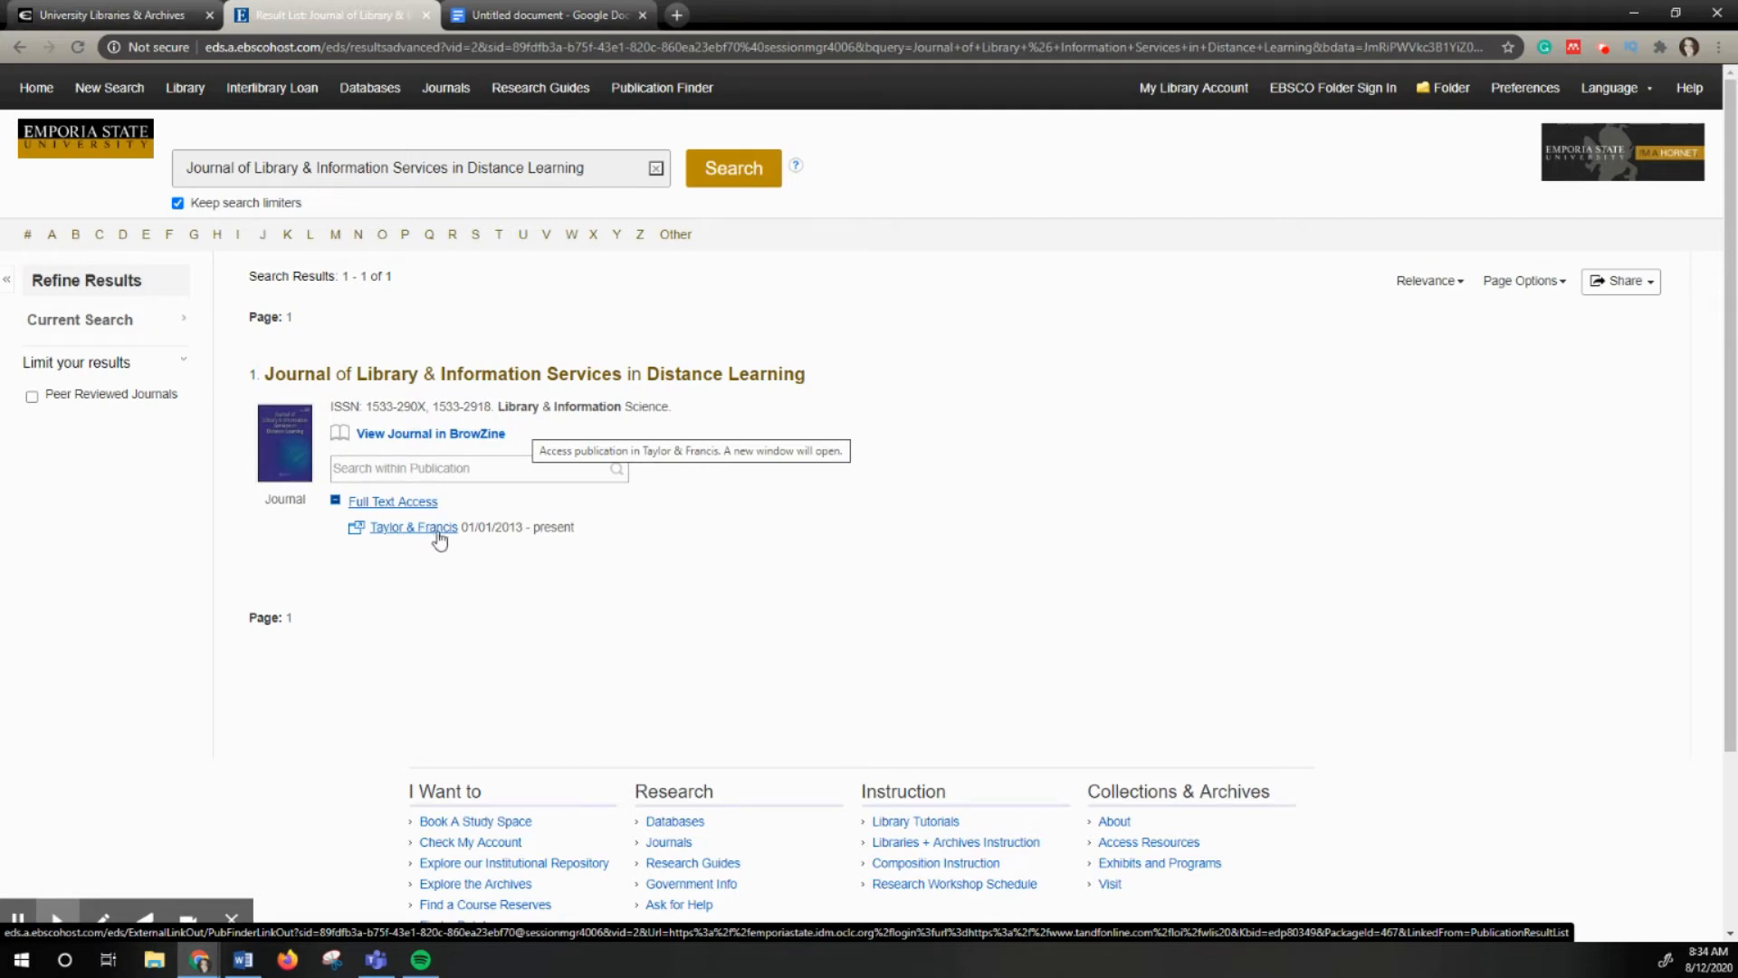
pyautogui.moveTo(861, 554)
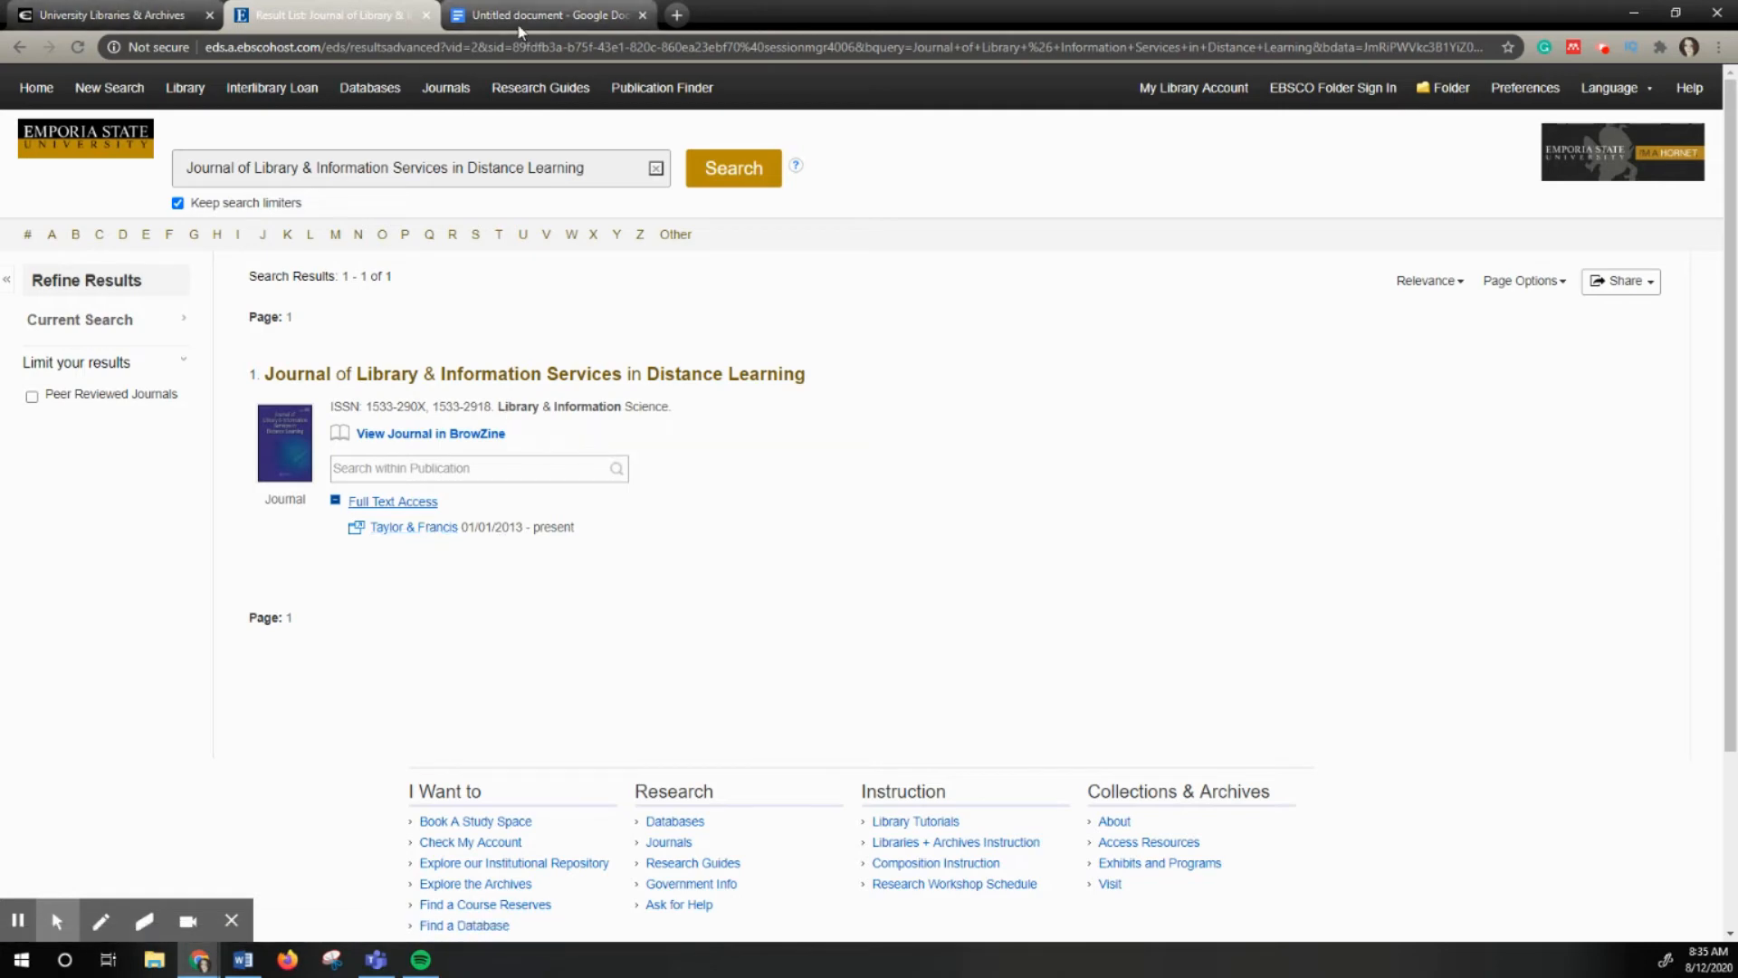
# - Recheck the citation in Google Docs, then follow the Taylor & Francis link from the EBSCO result
pyautogui.click(549, 14)
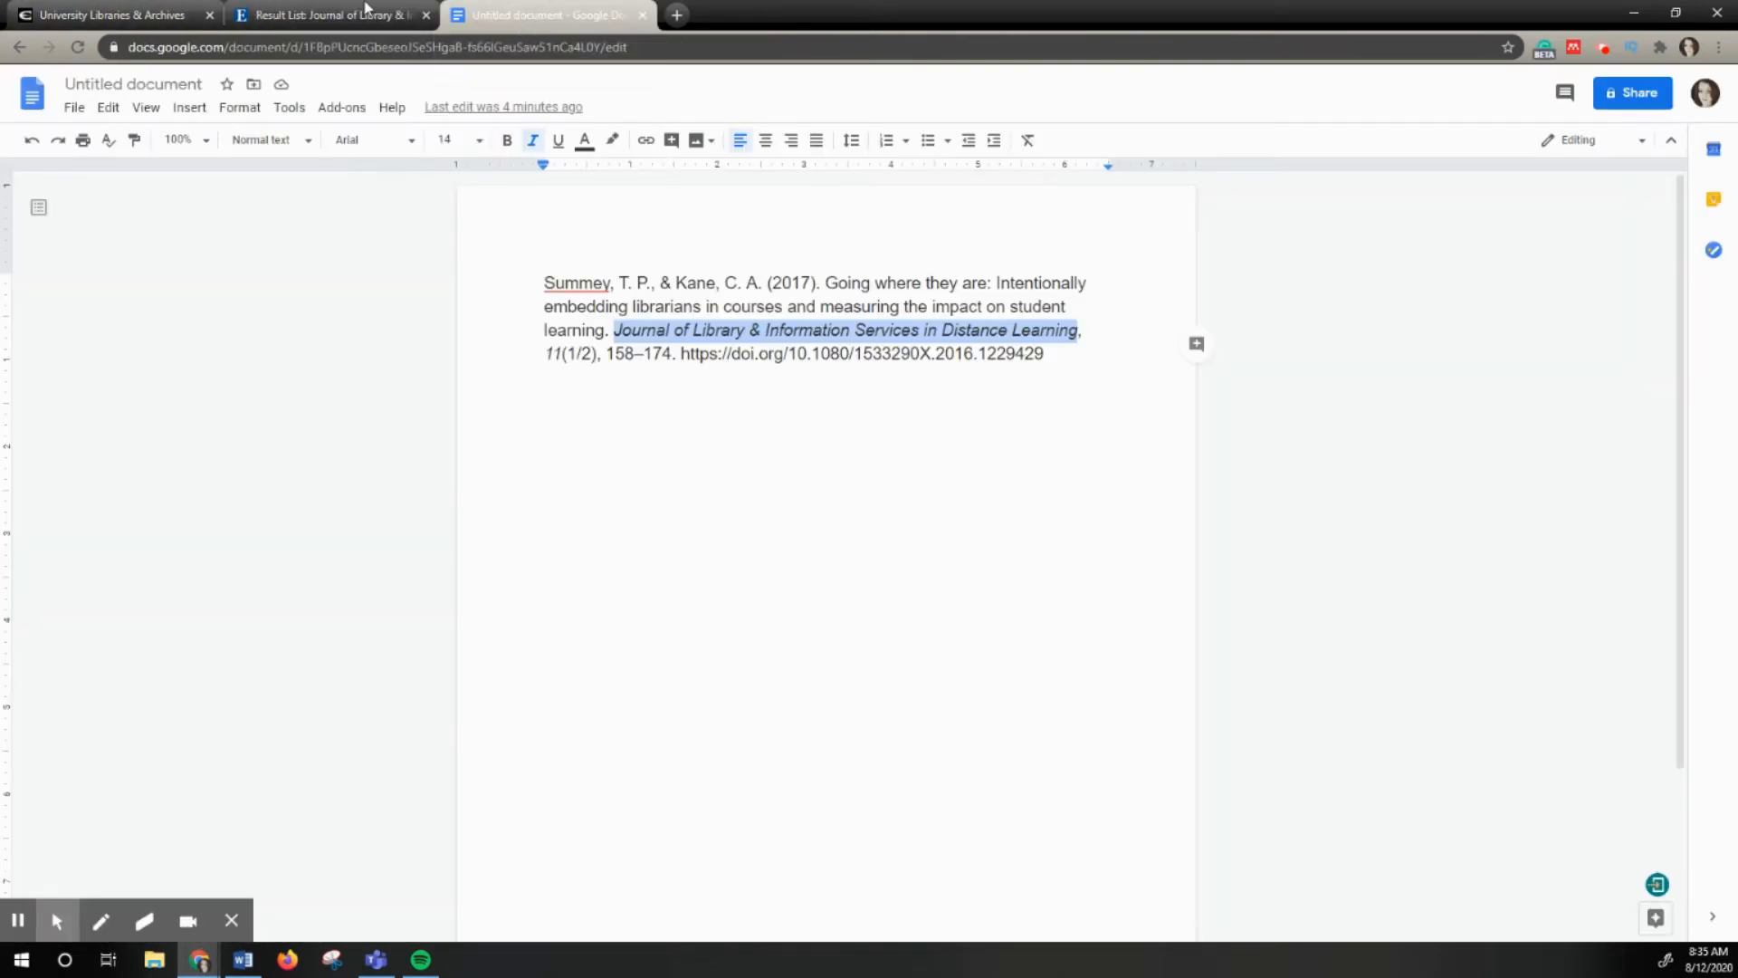
pyautogui.click(328, 15)
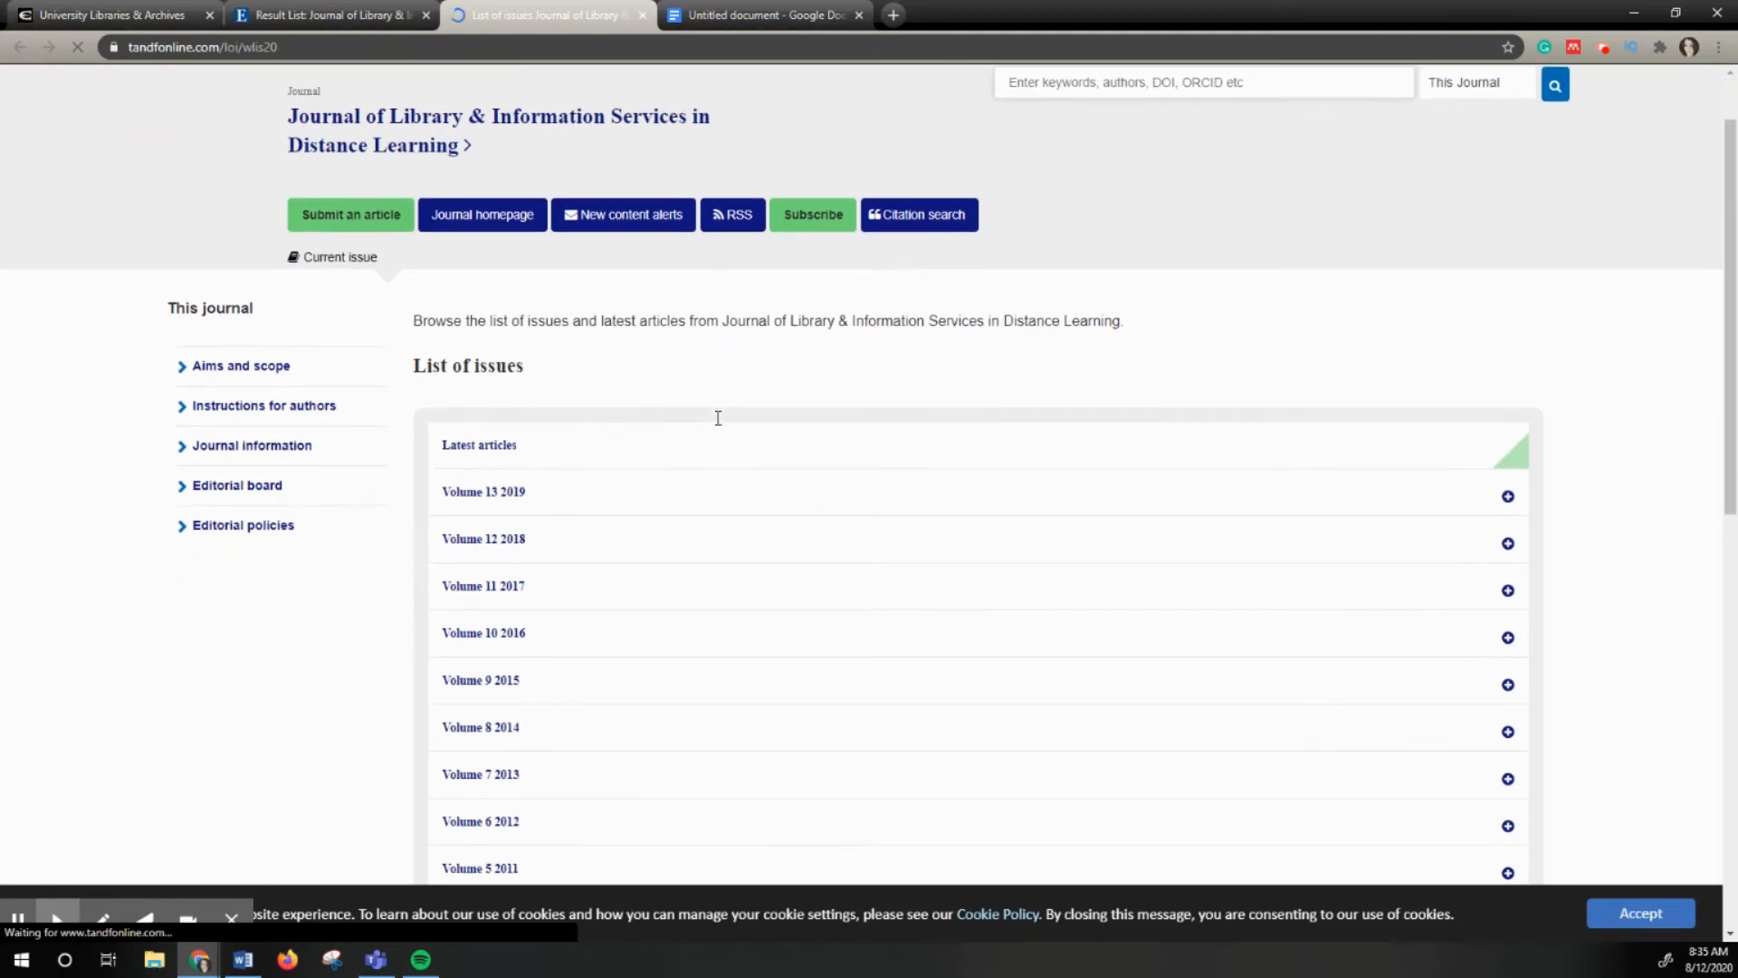
# - Confirm volume and issue in the citation, then open Volume 11 (2017) Issue 1-2
pyautogui.scroll(-3)
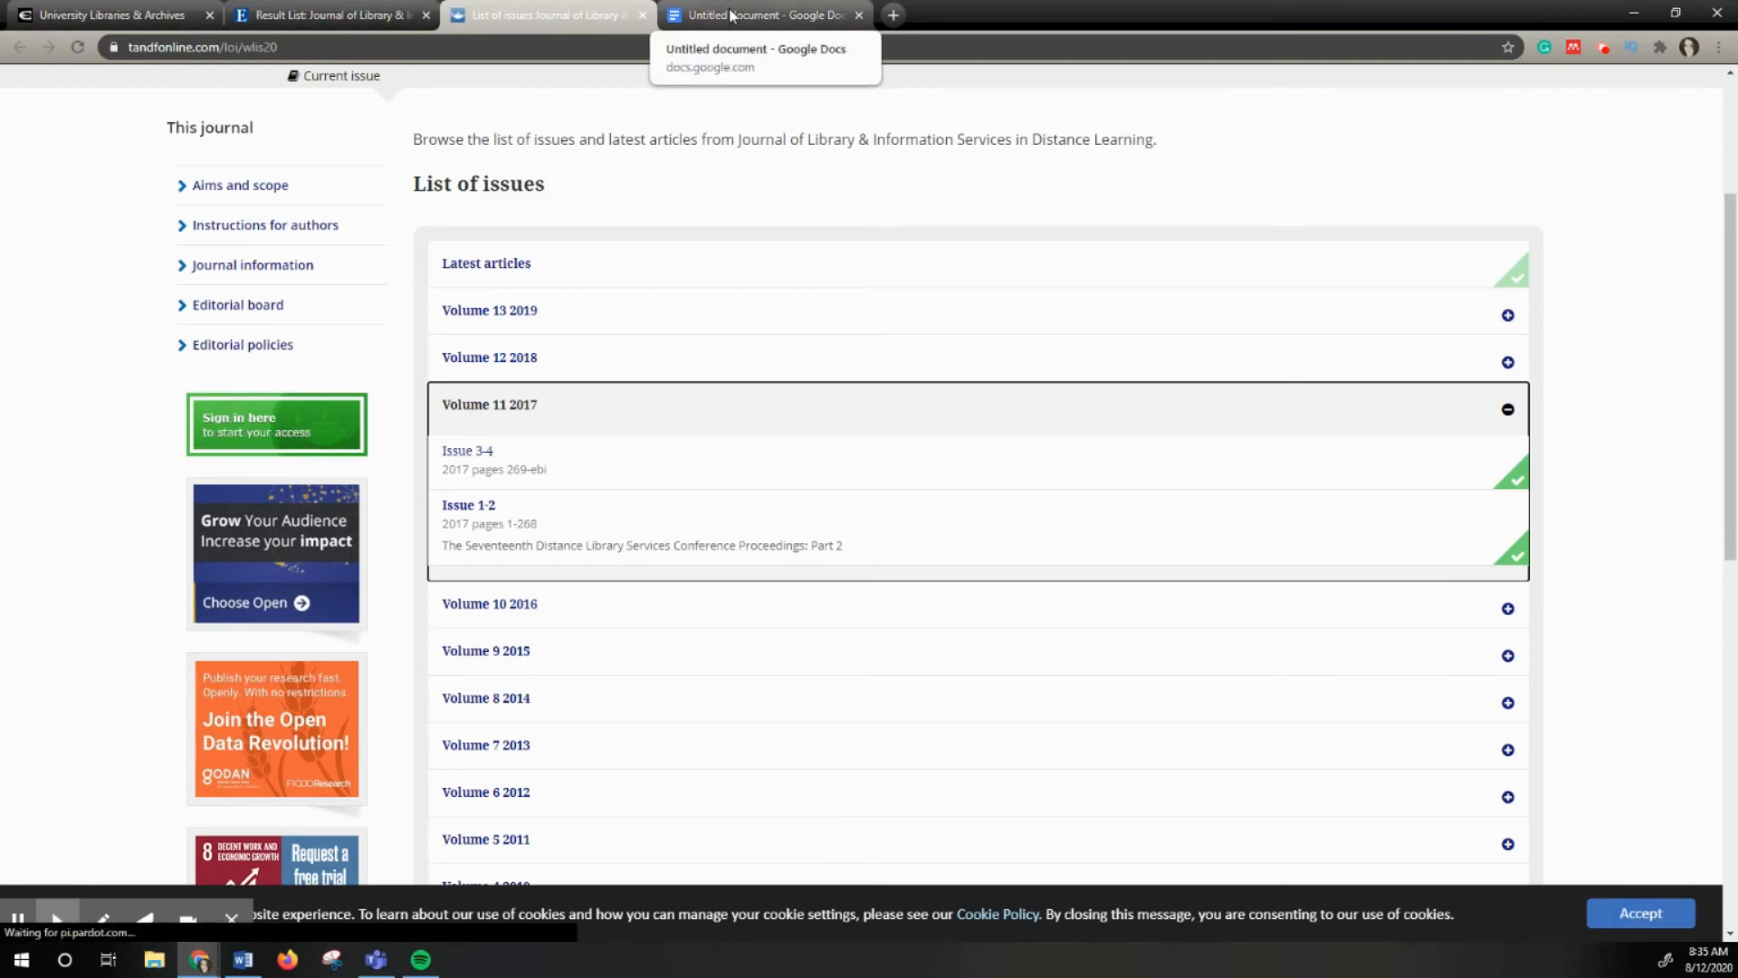
pyautogui.click(762, 15)
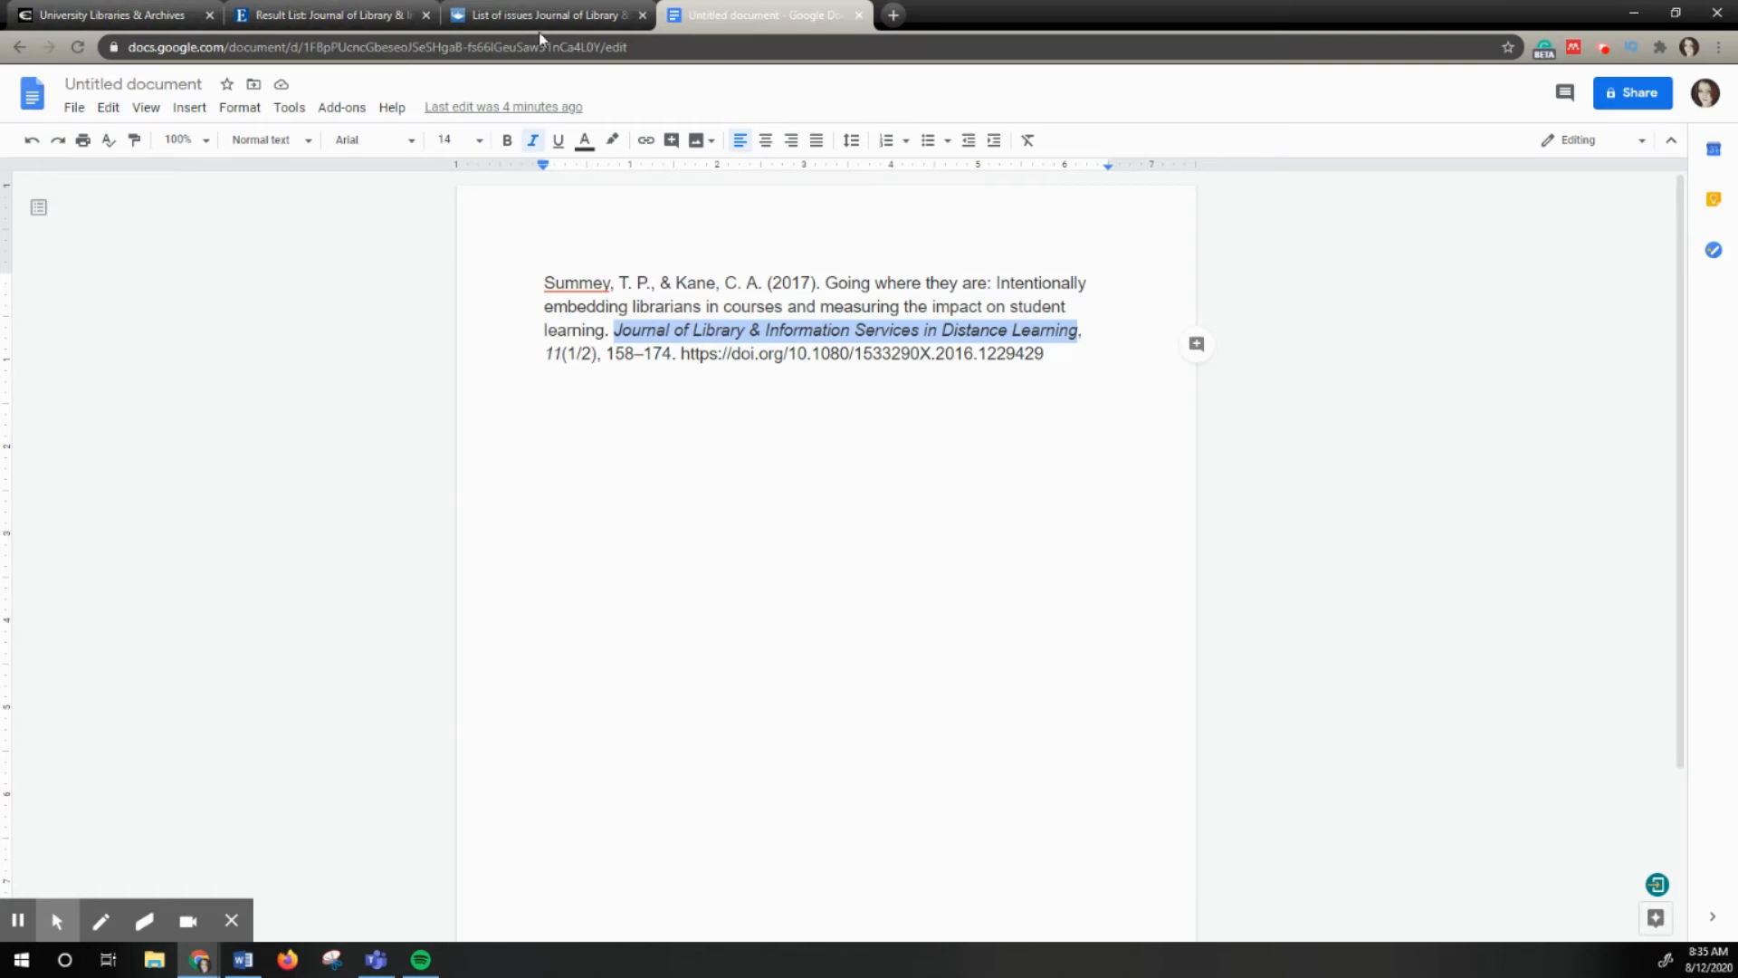
pyautogui.click(543, 15)
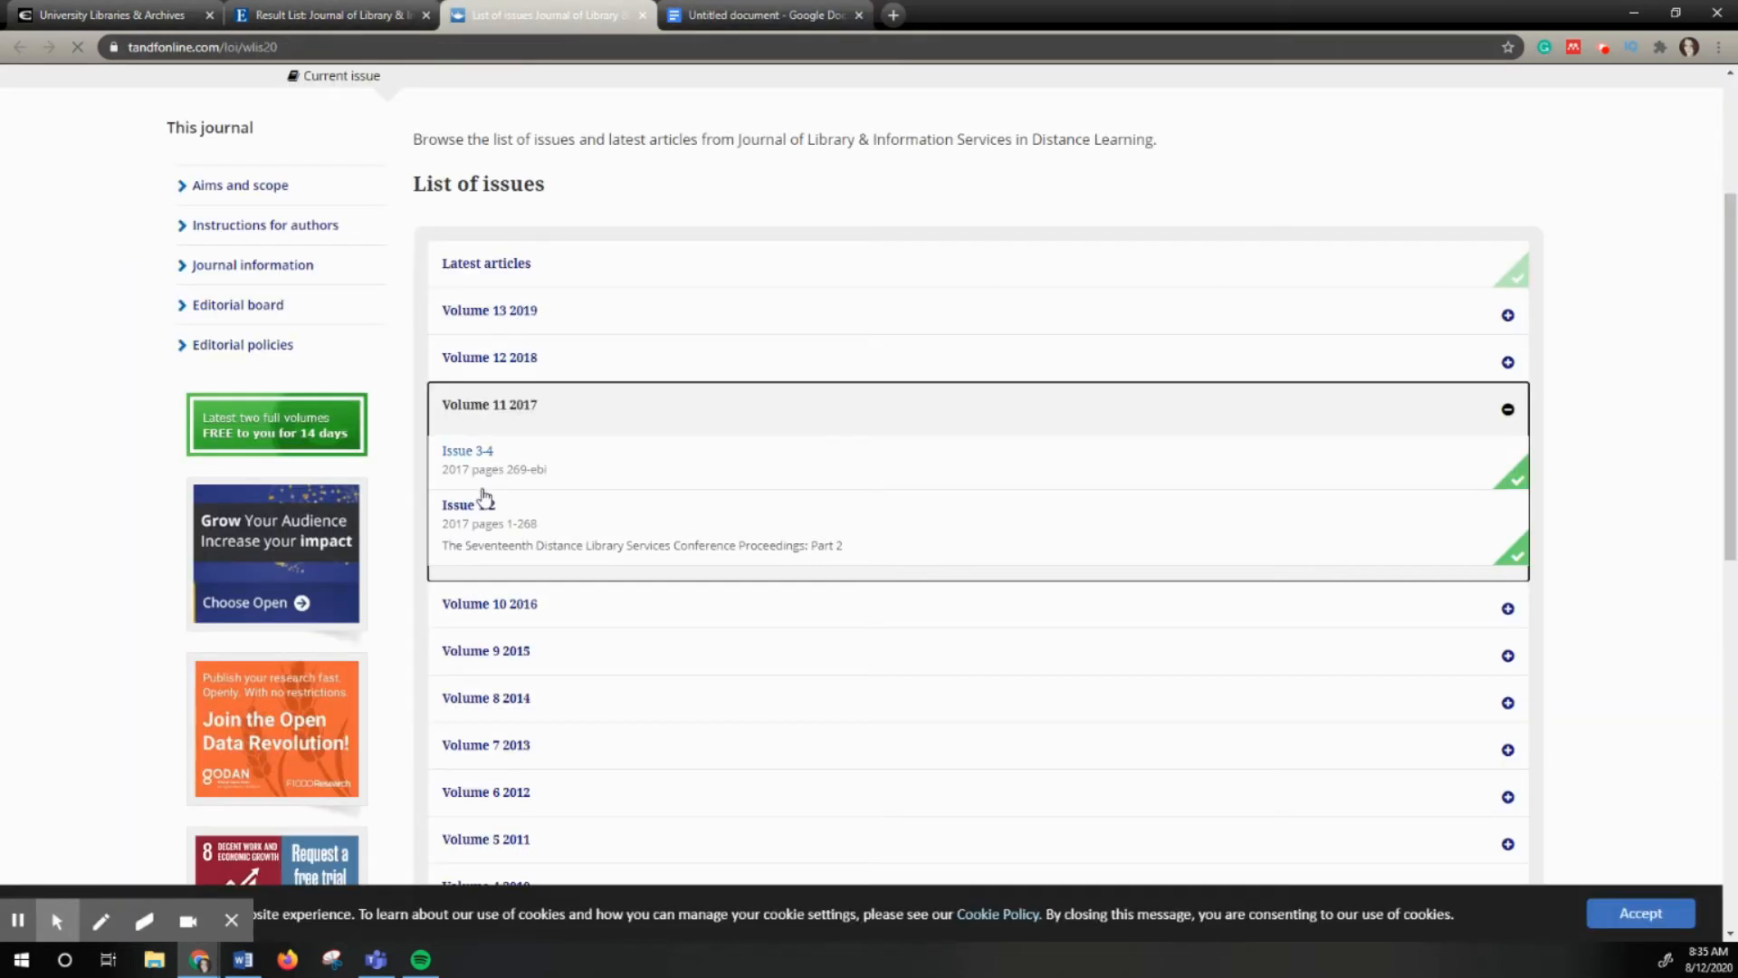
pyautogui.click(458, 512)
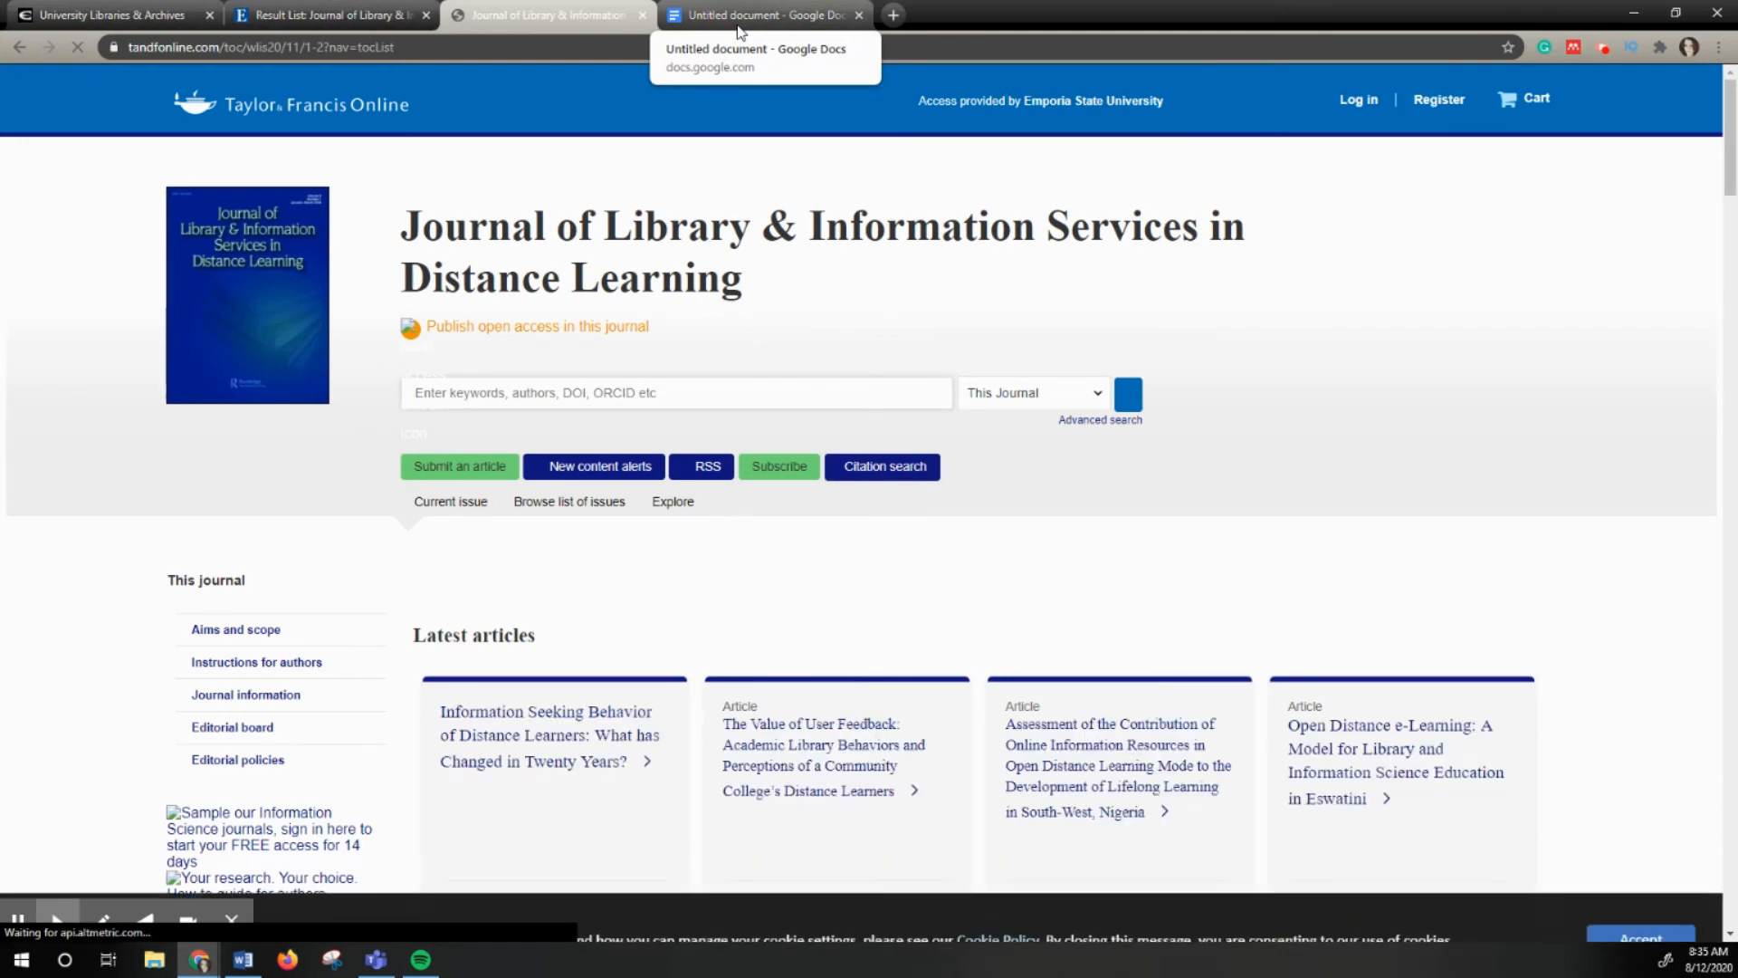
# - Find the article in the issue's list by searching the page for the author surname 'Summey'
pyautogui.scroll(-3)
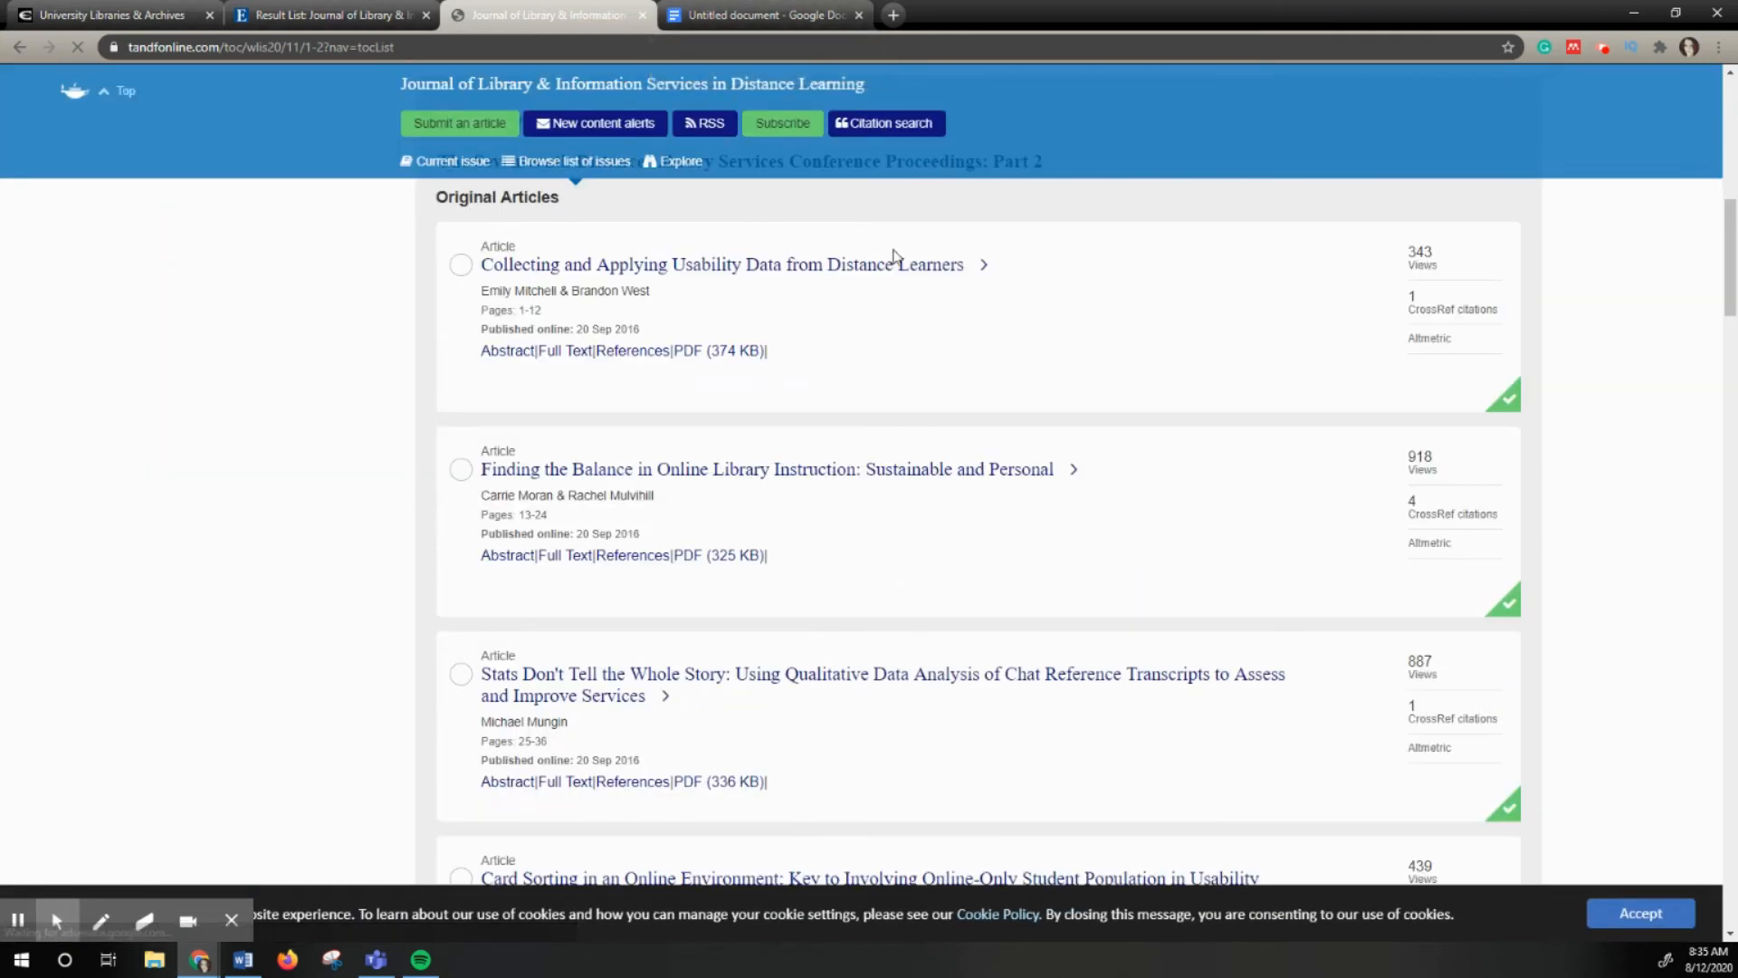
pyautogui.scroll(3)
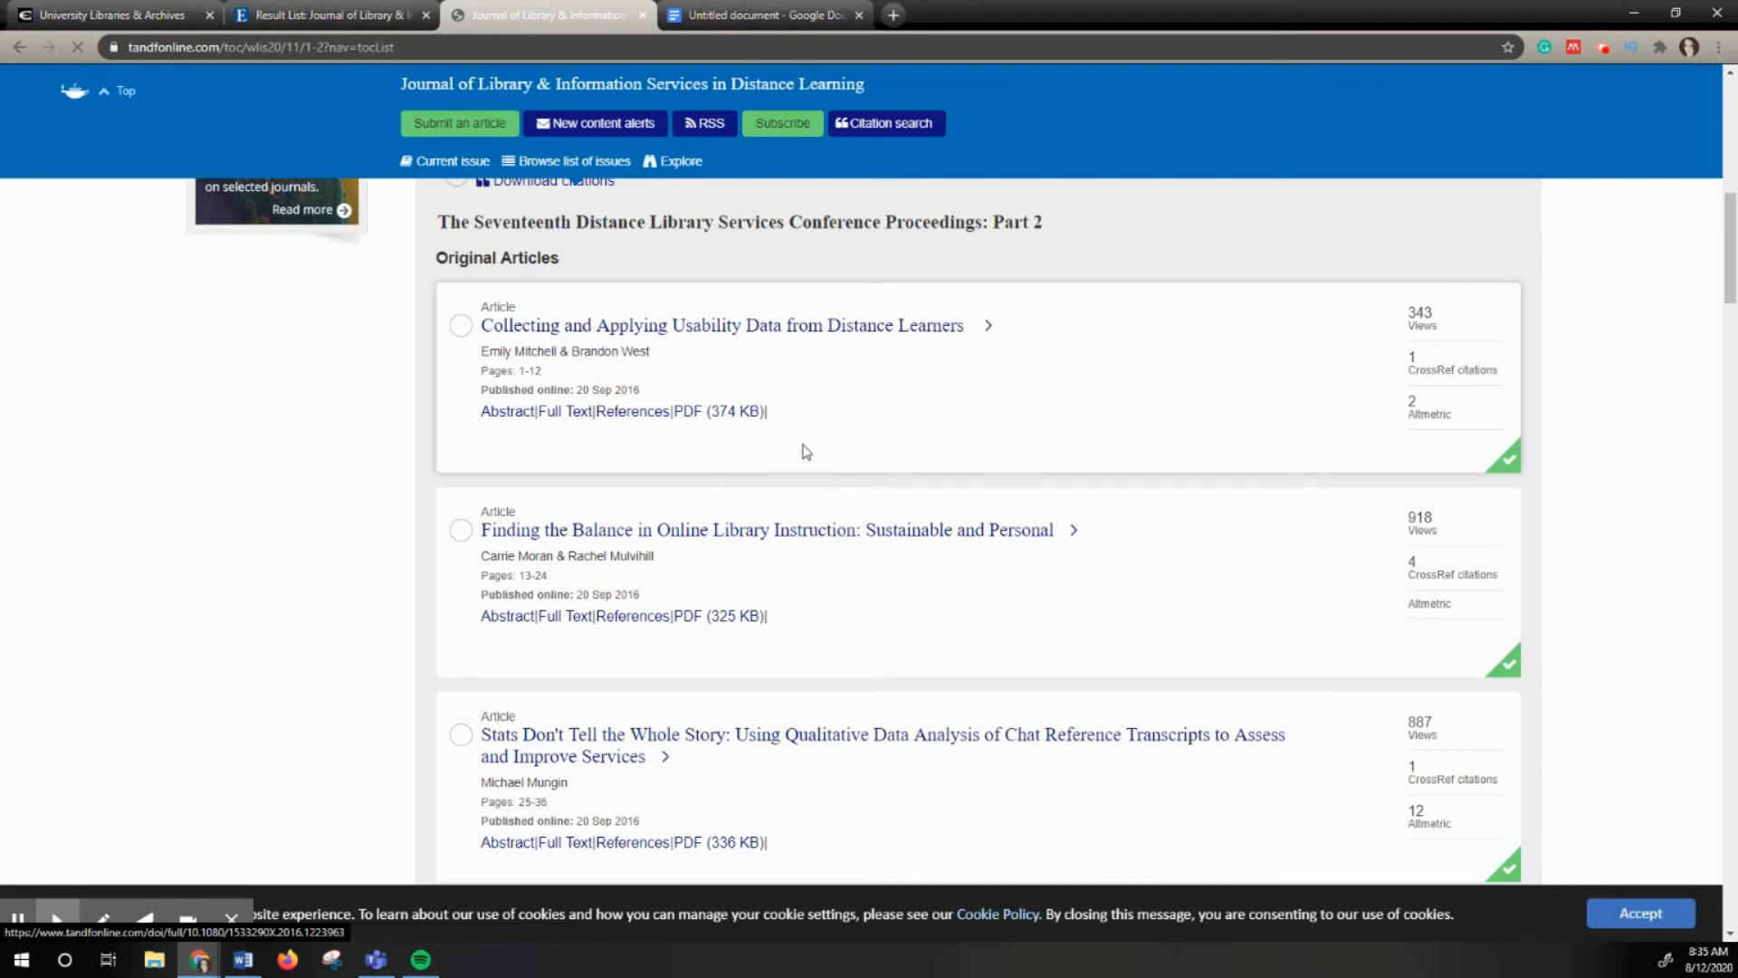
pyautogui.moveTo(761, 14)
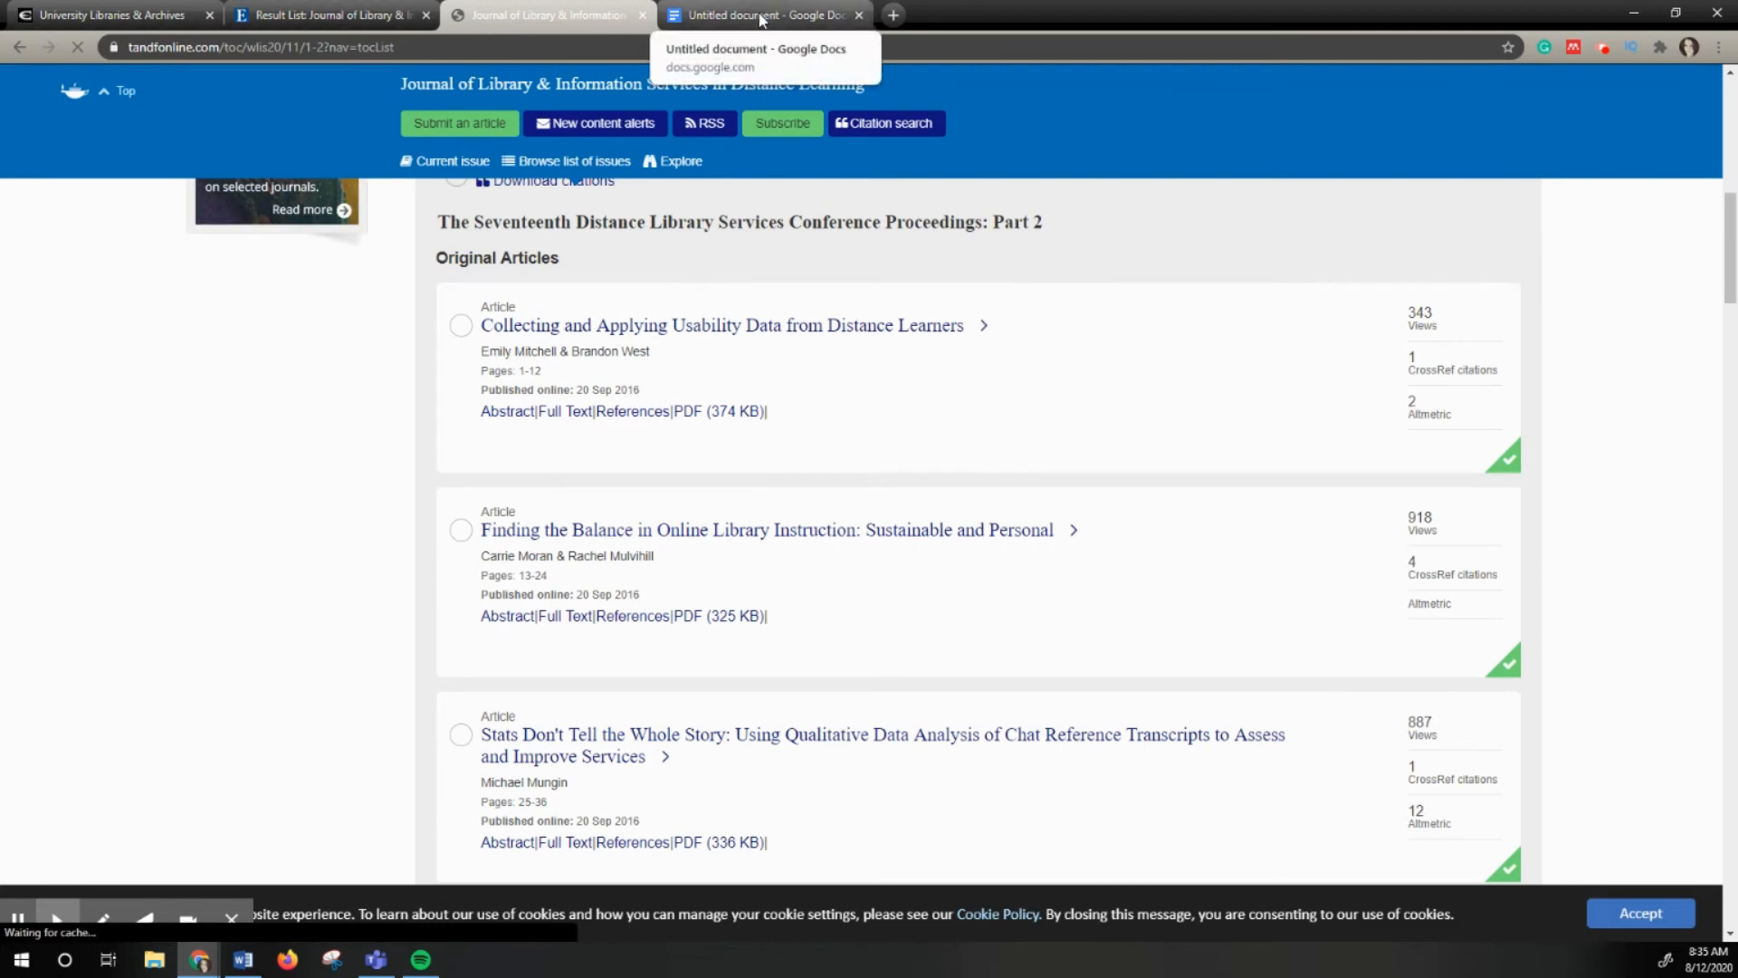
pyautogui.scroll(-3)
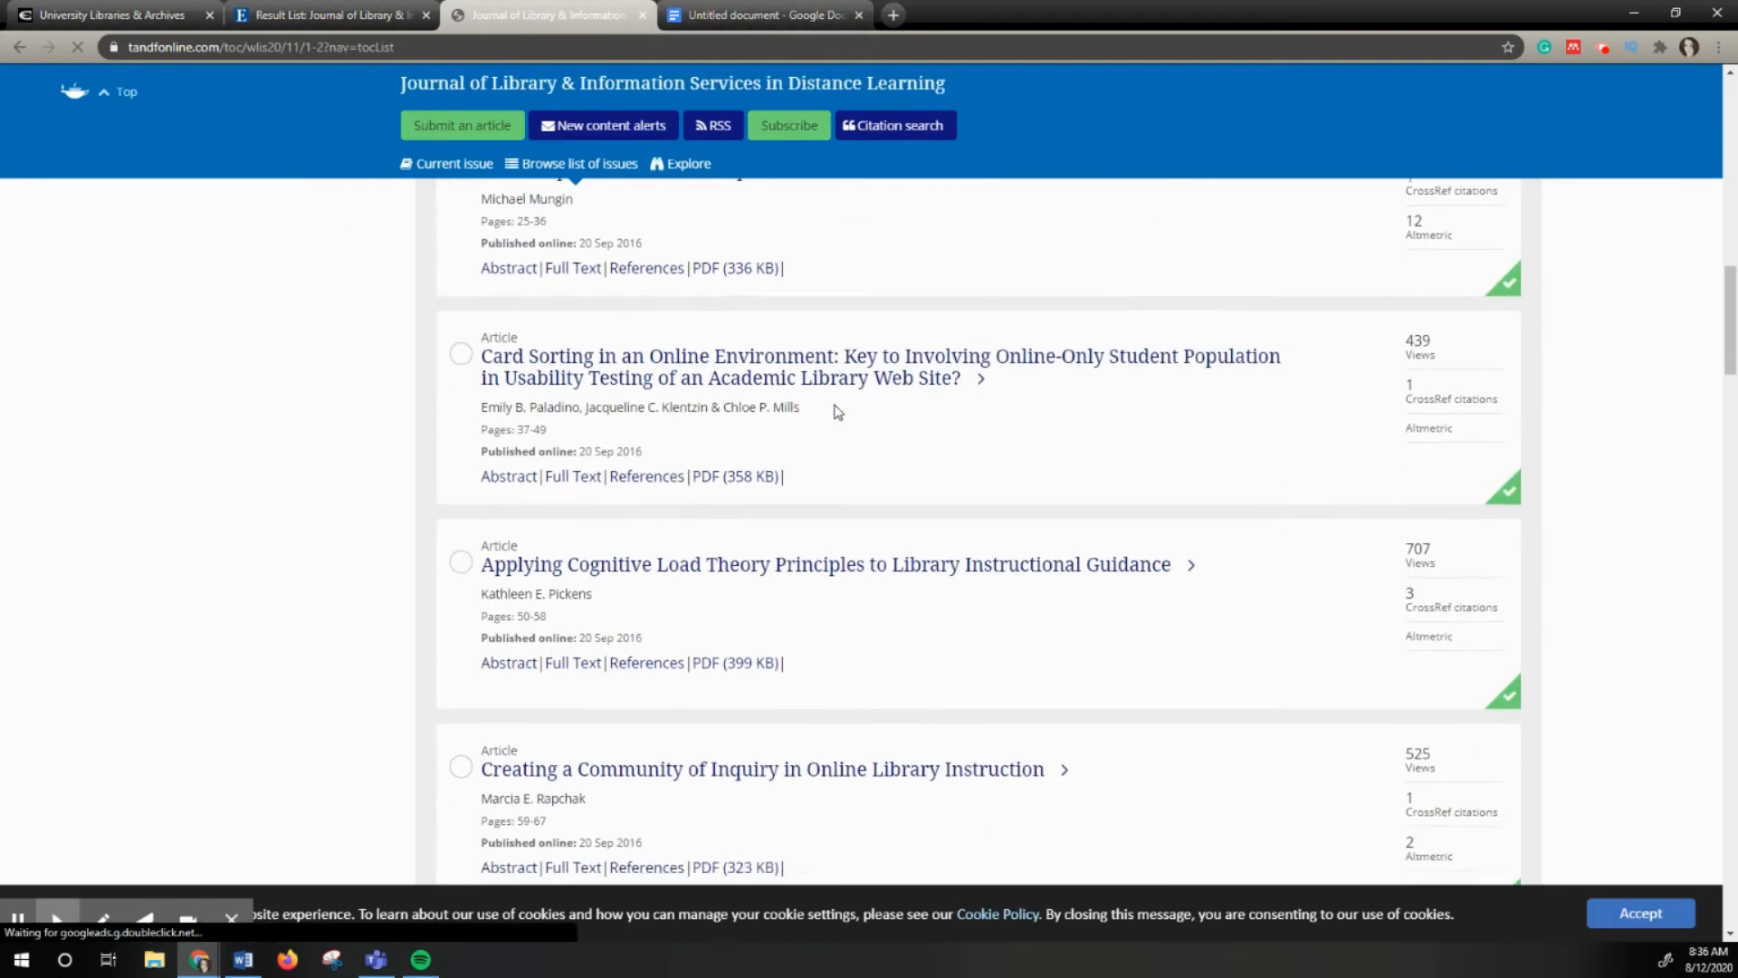
pyautogui.scroll(-3)
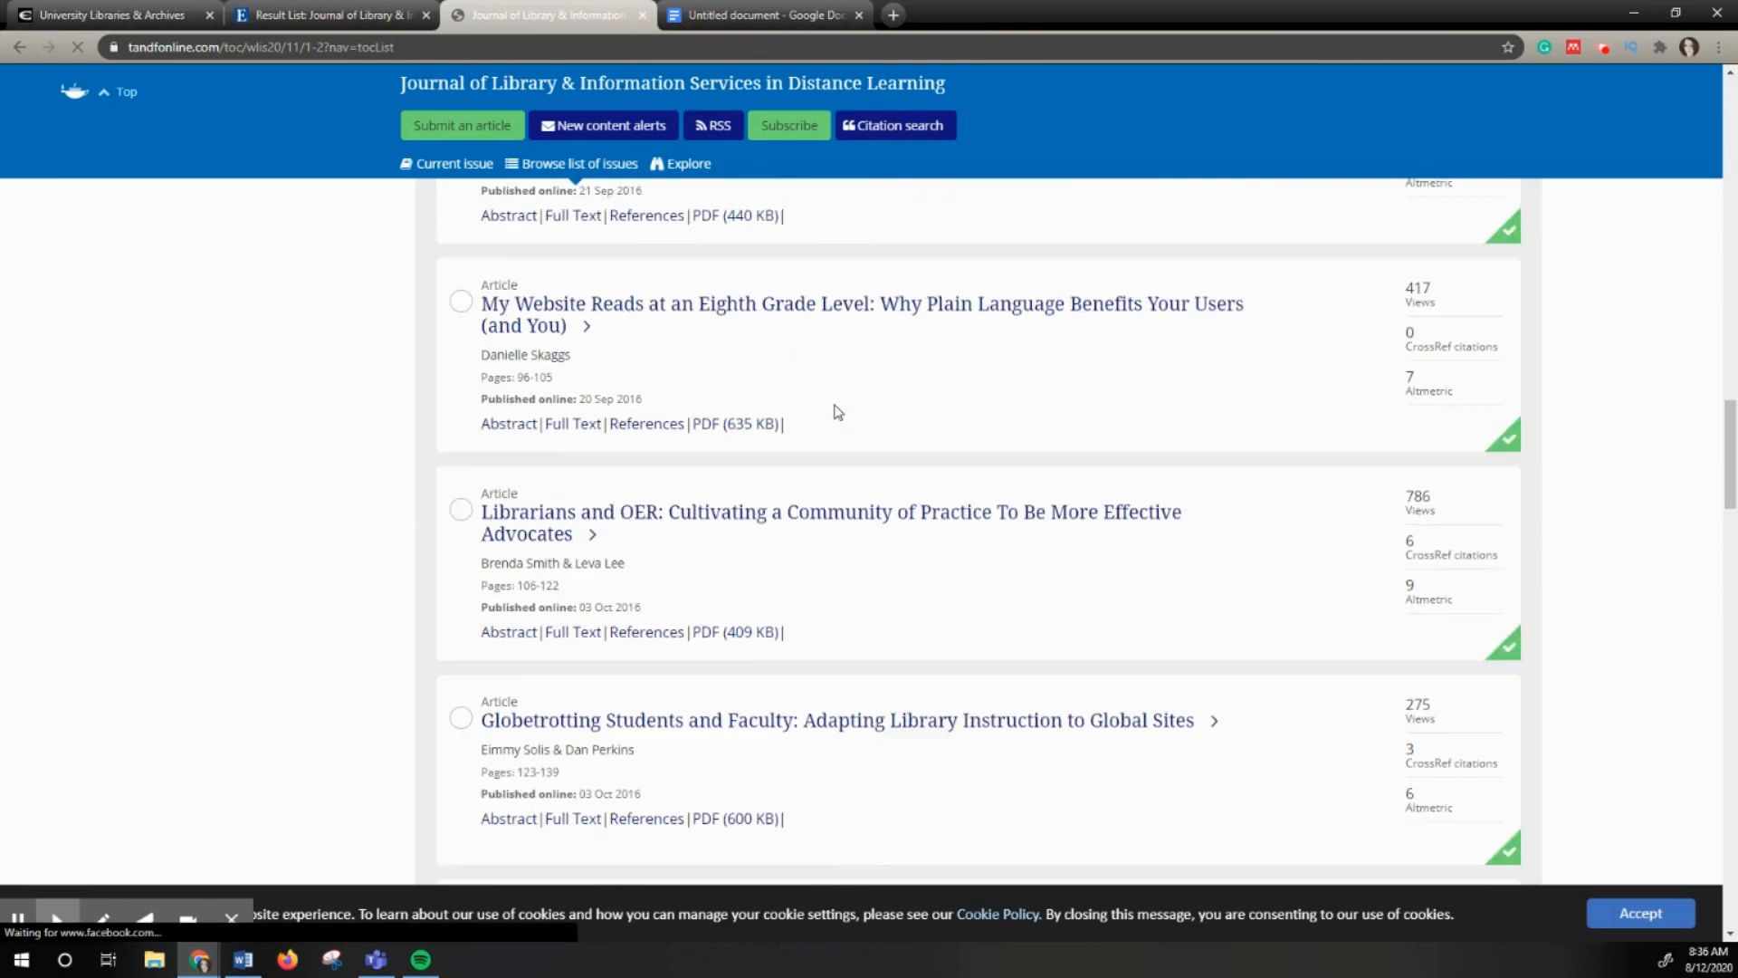
pyautogui.scroll(-3)
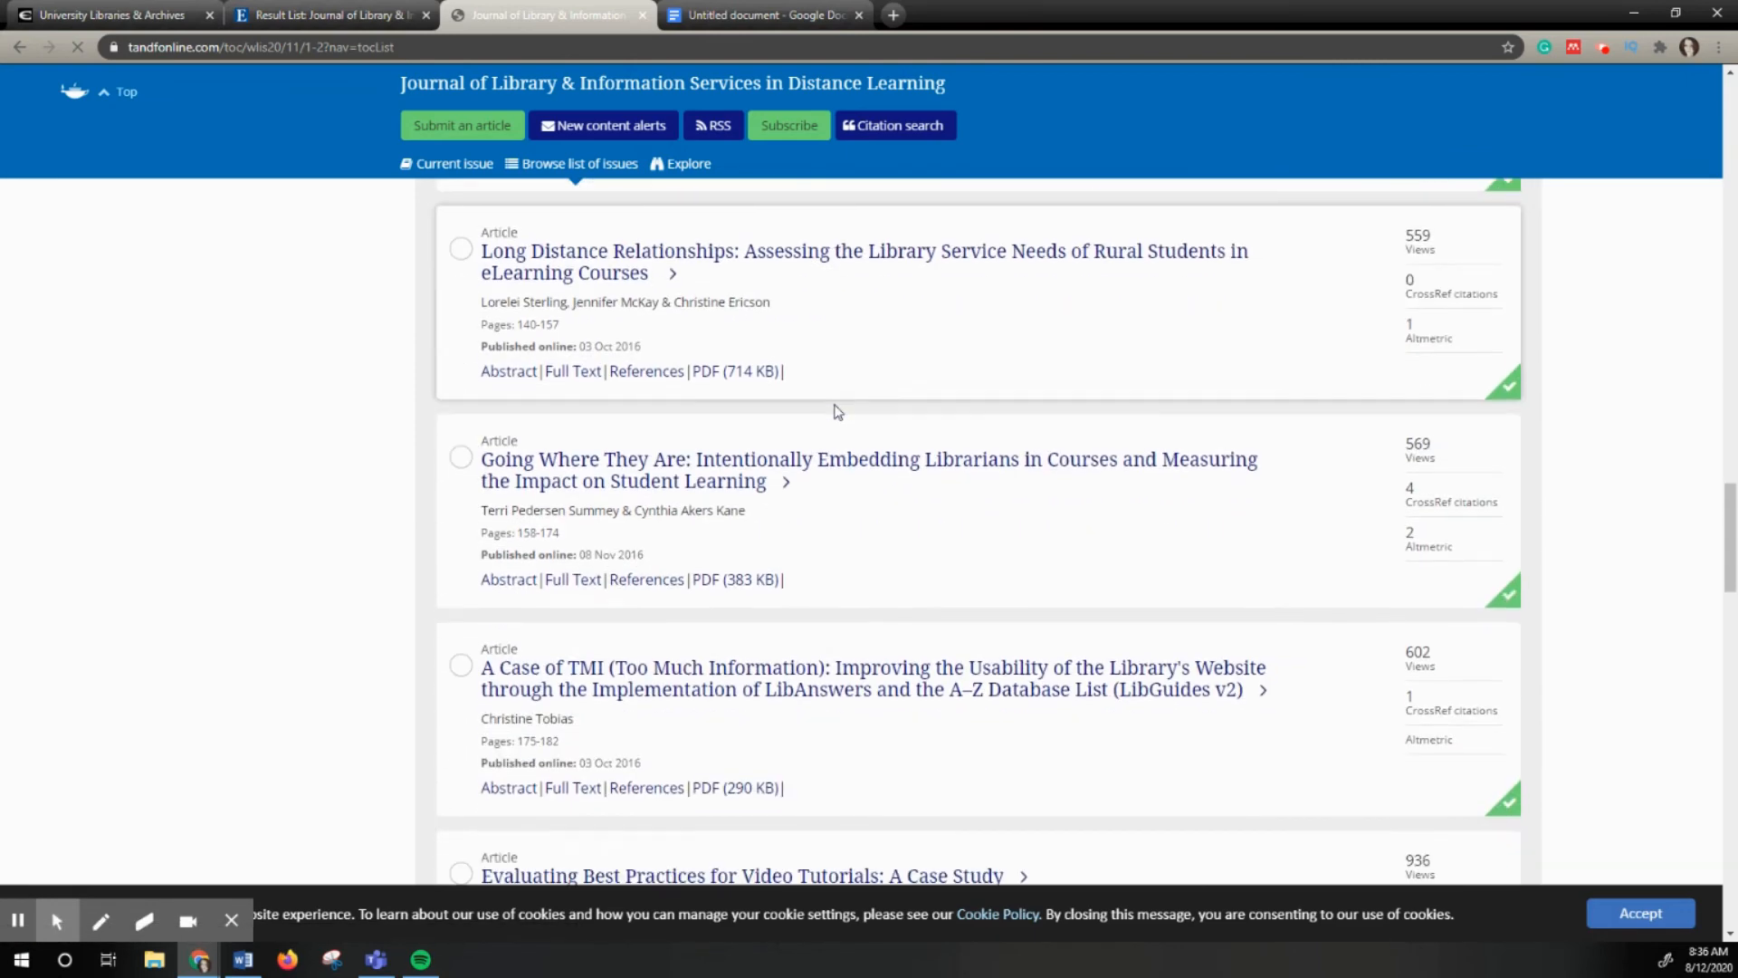
pyautogui.scroll(-3)
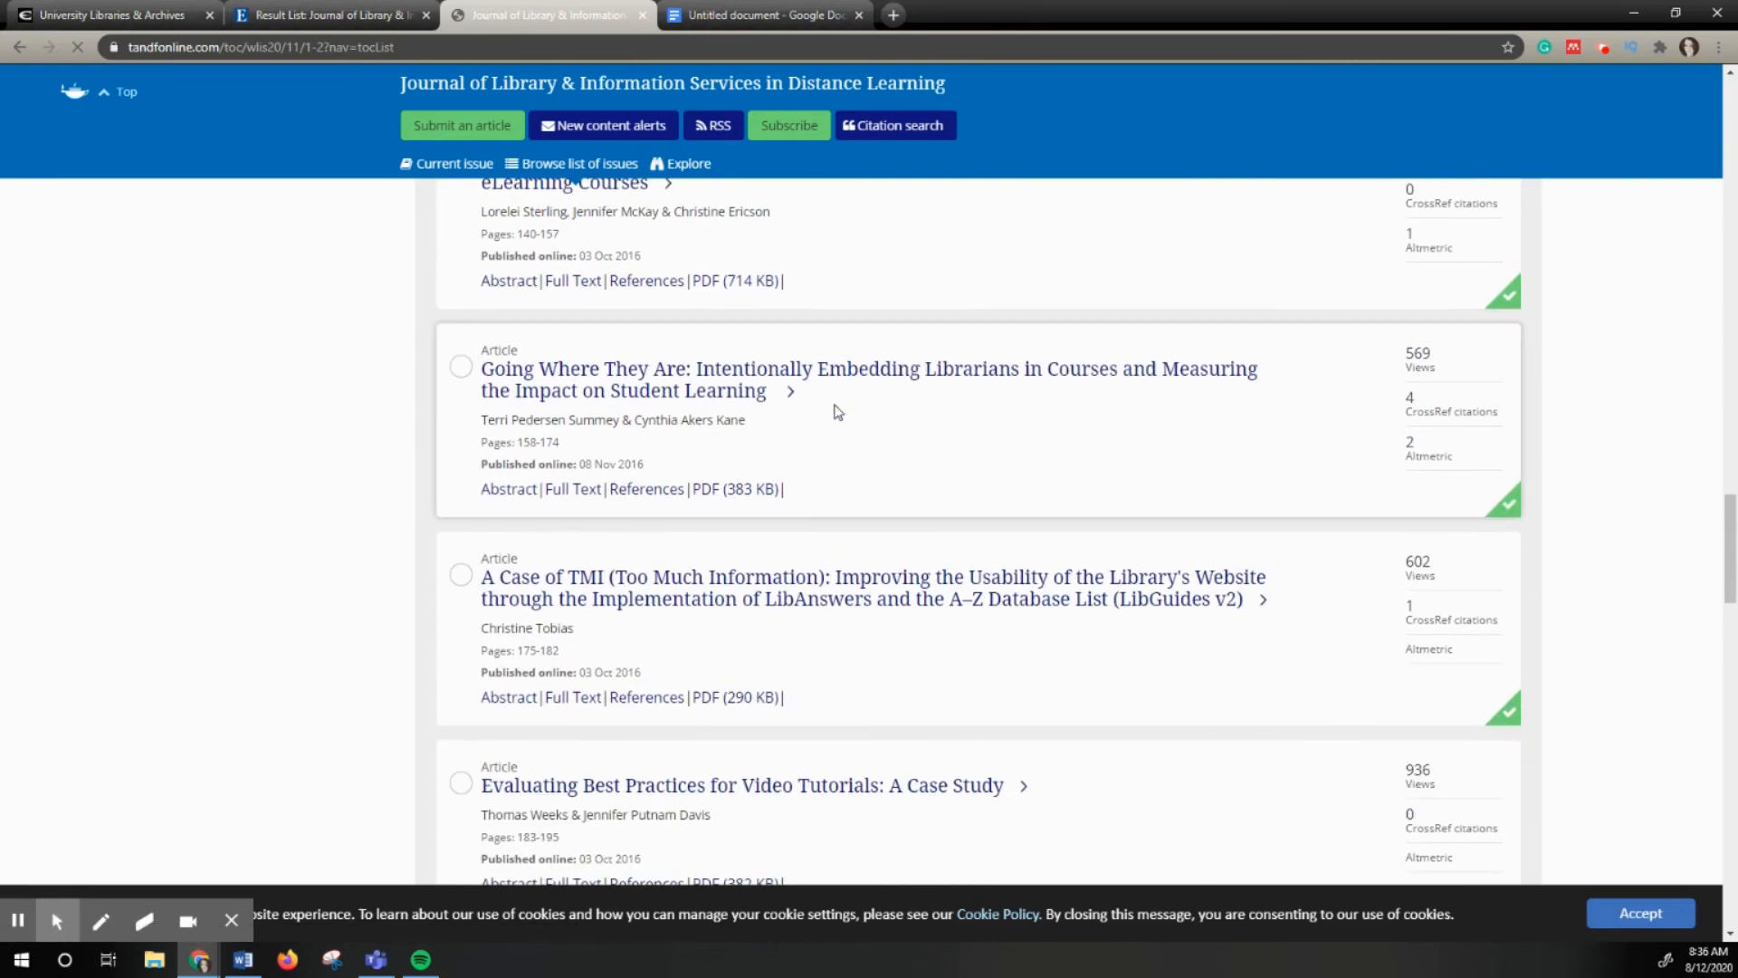
pyautogui.press('ctrl+f')
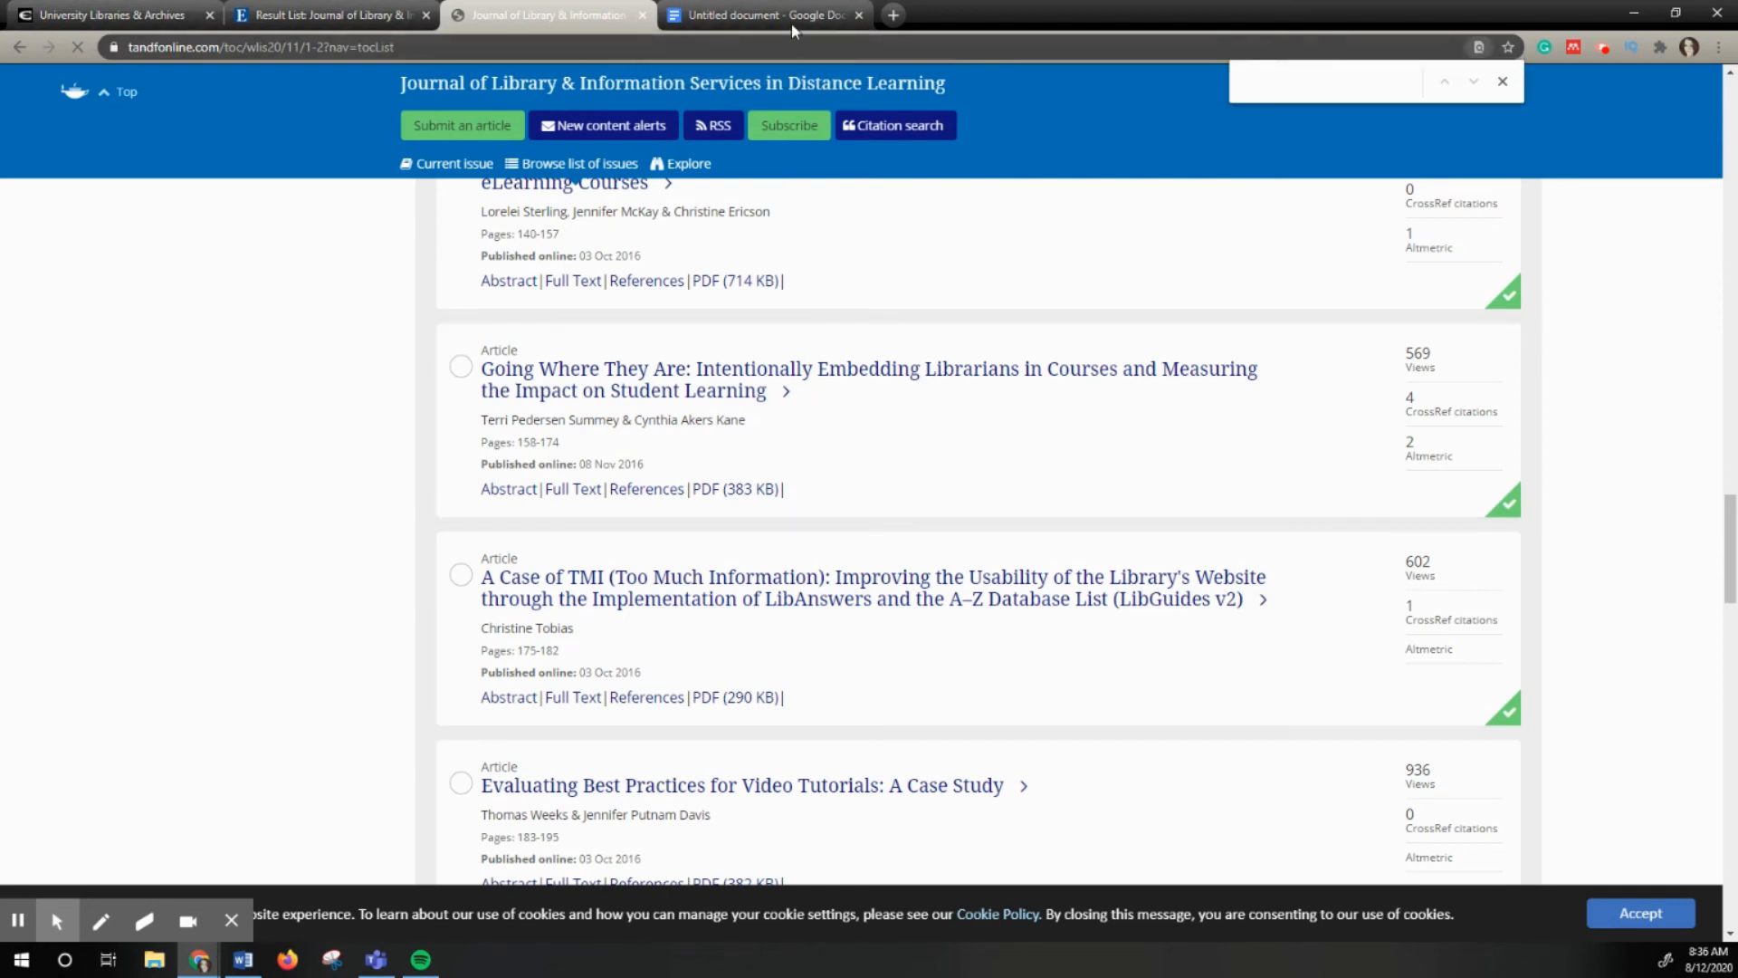
pyautogui.click(762, 14)
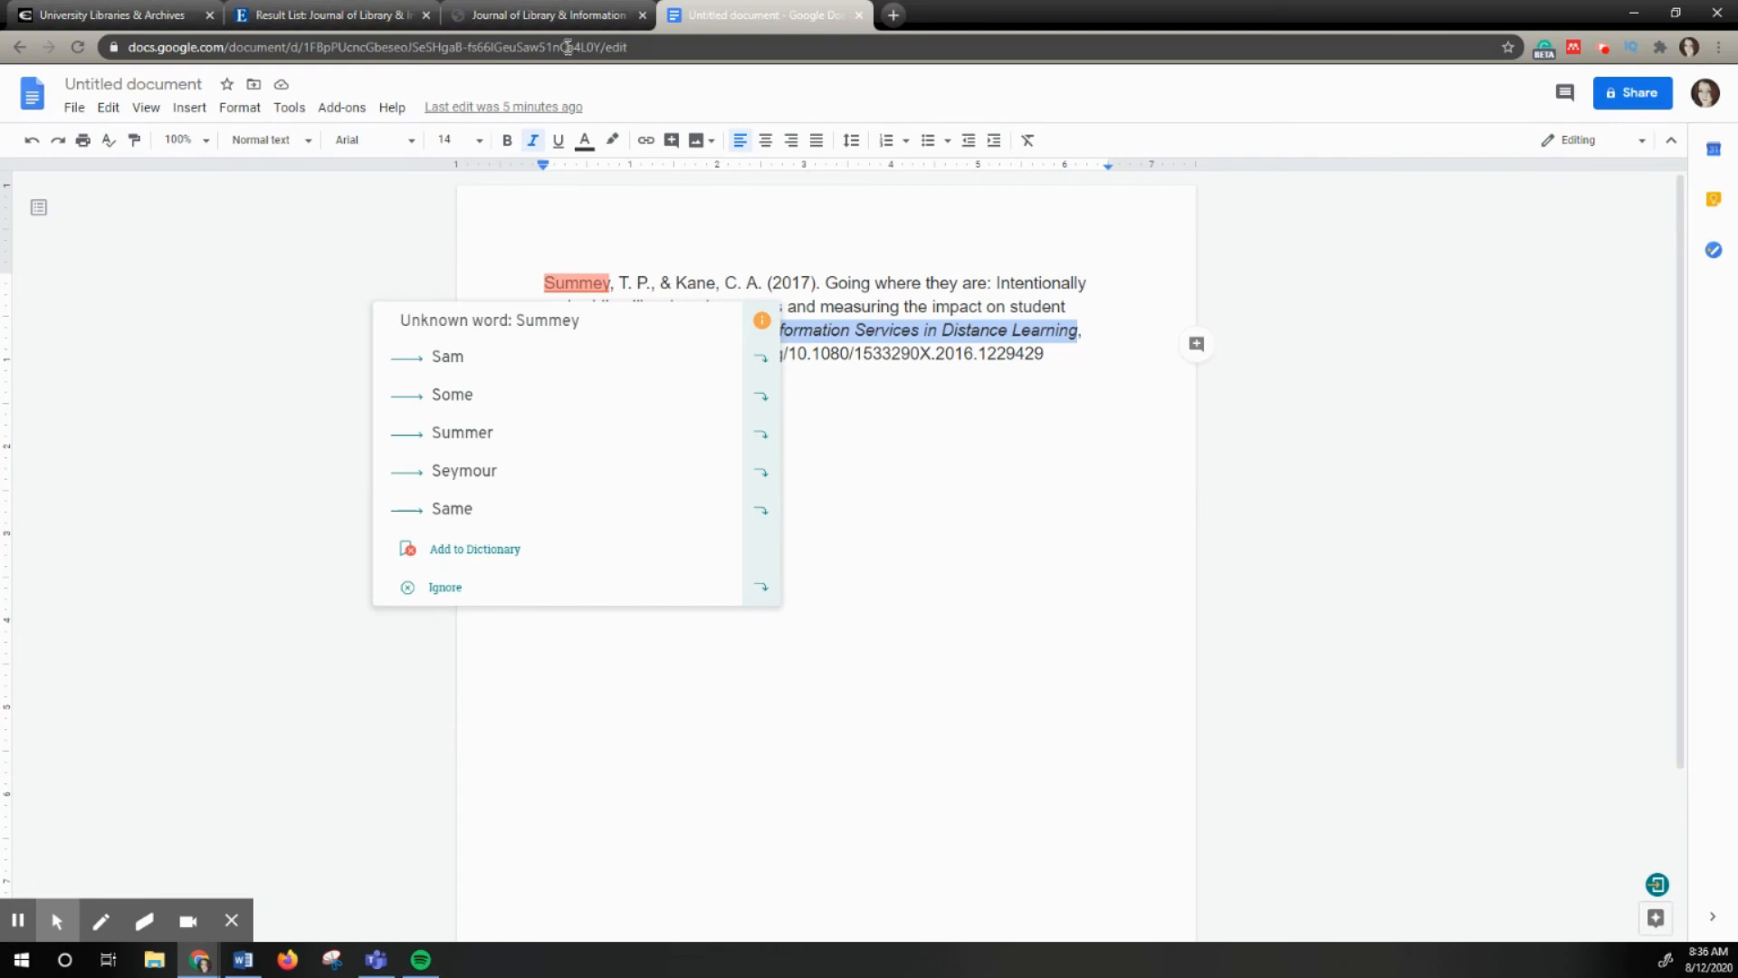
pyautogui.click(546, 14)
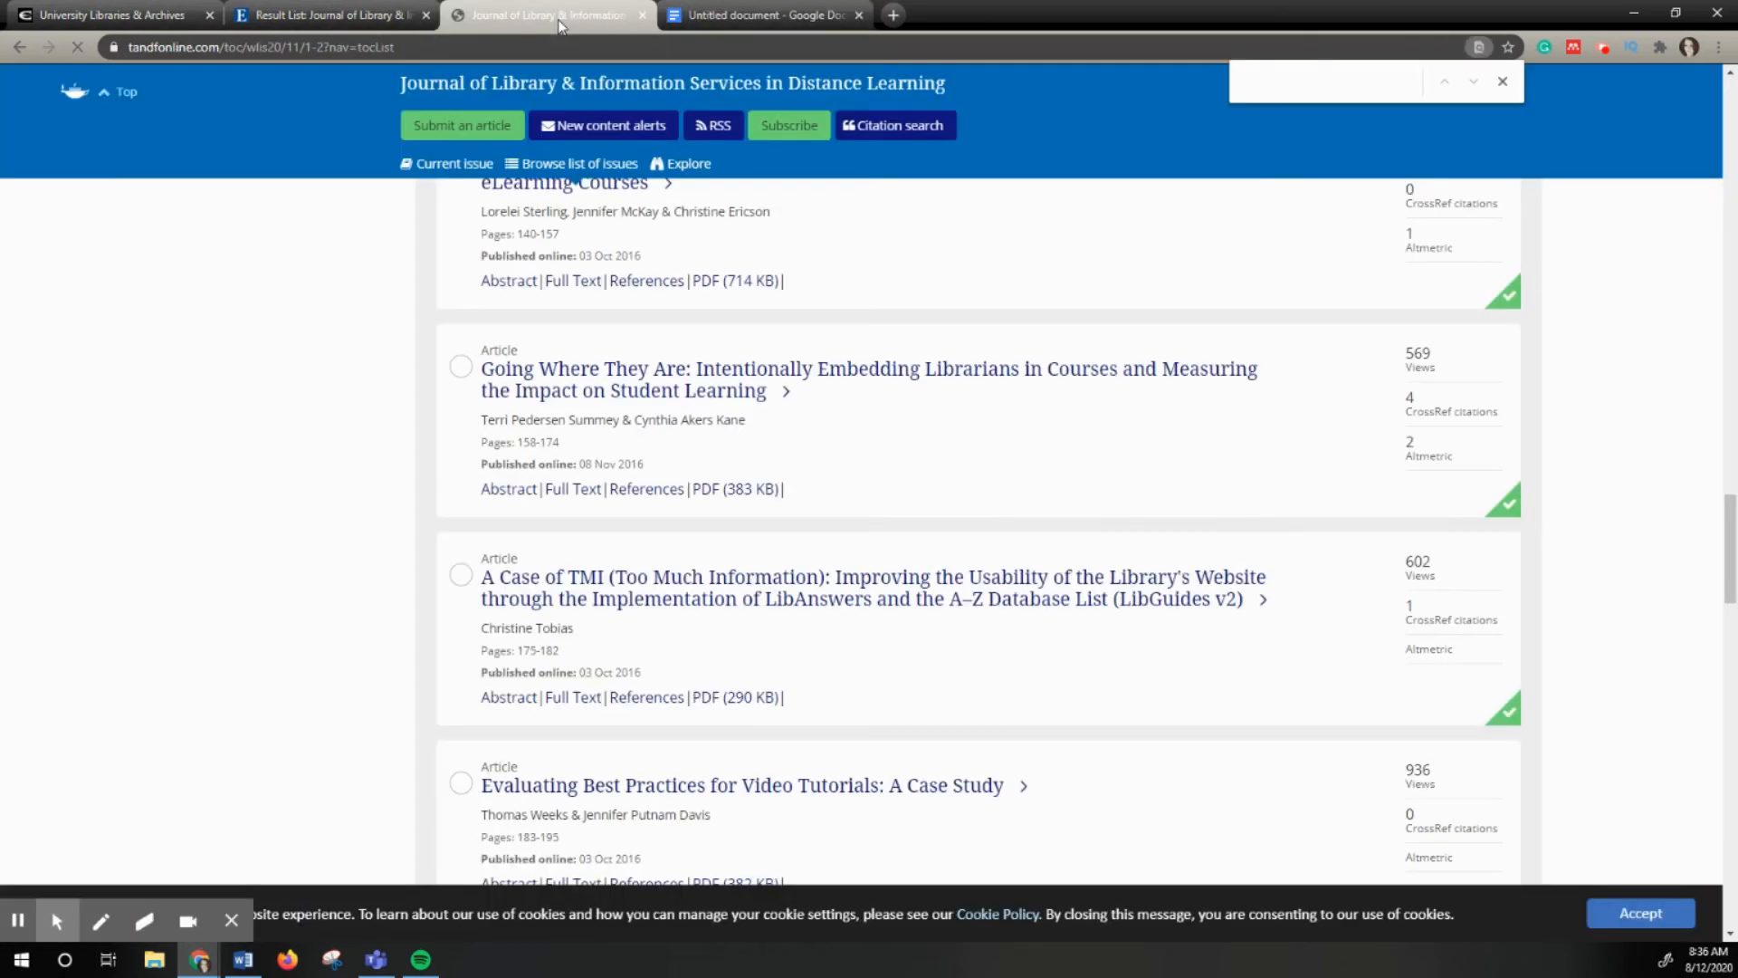
pyautogui.write('Summey')
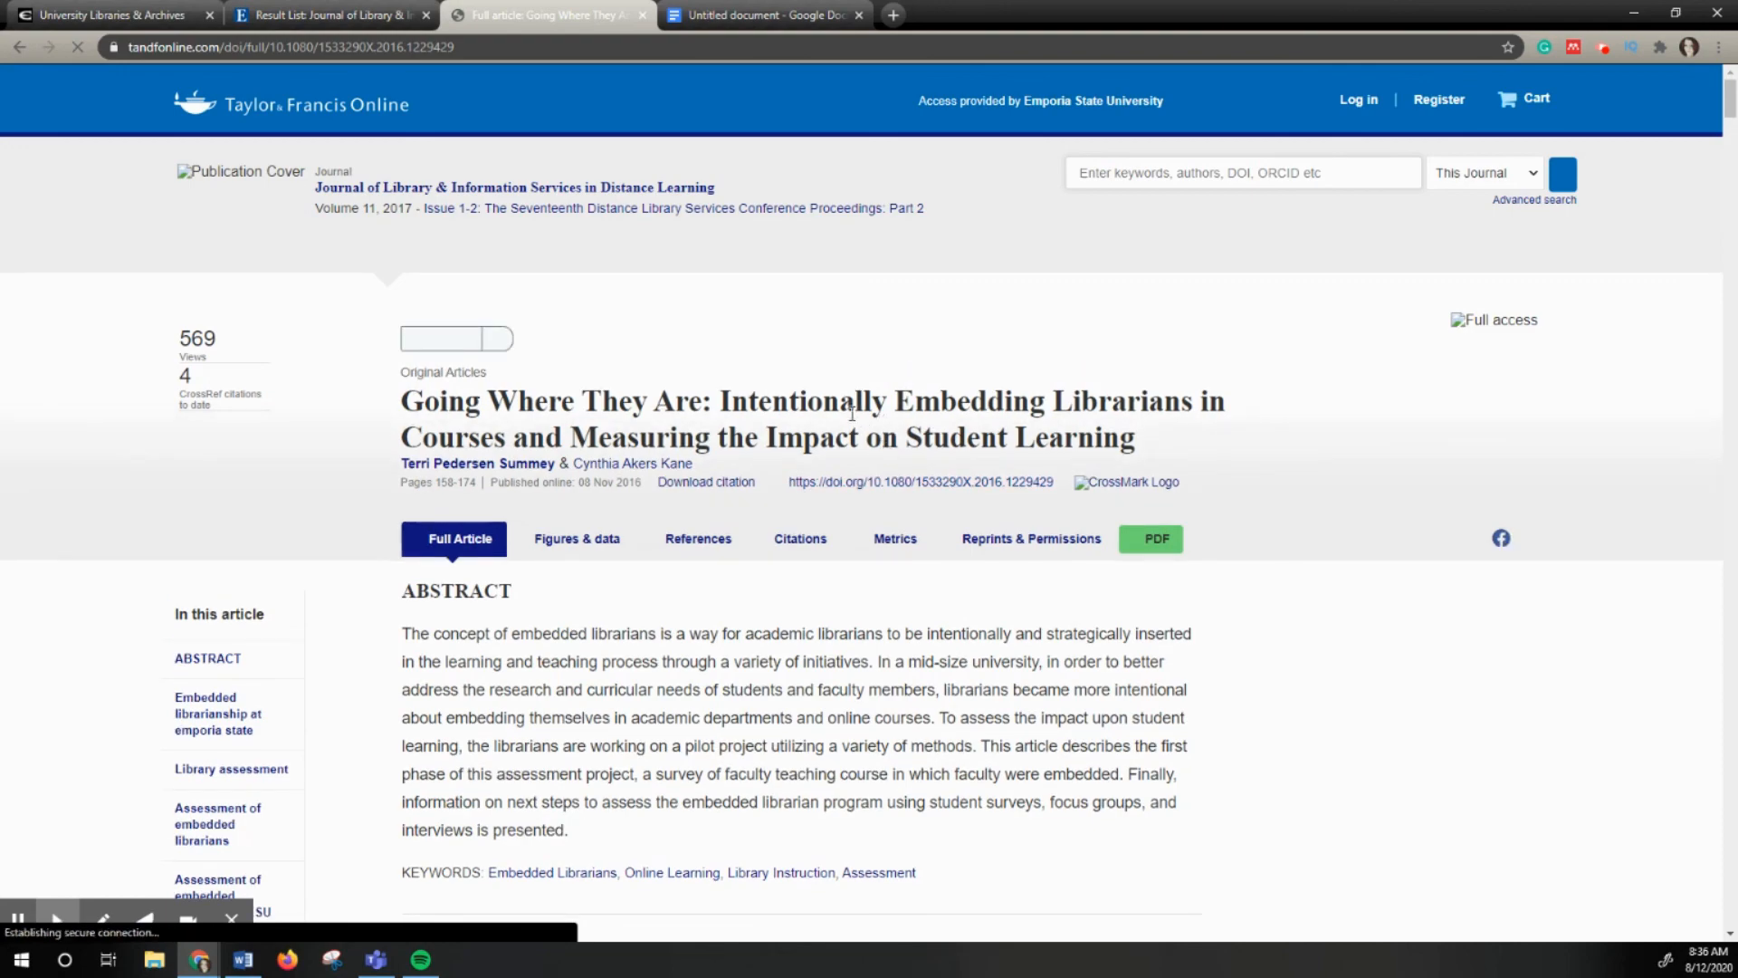
# - Scroll through the full text of 'Going Where They Are' past the abstract into the introduction
pyautogui.scroll(-3)
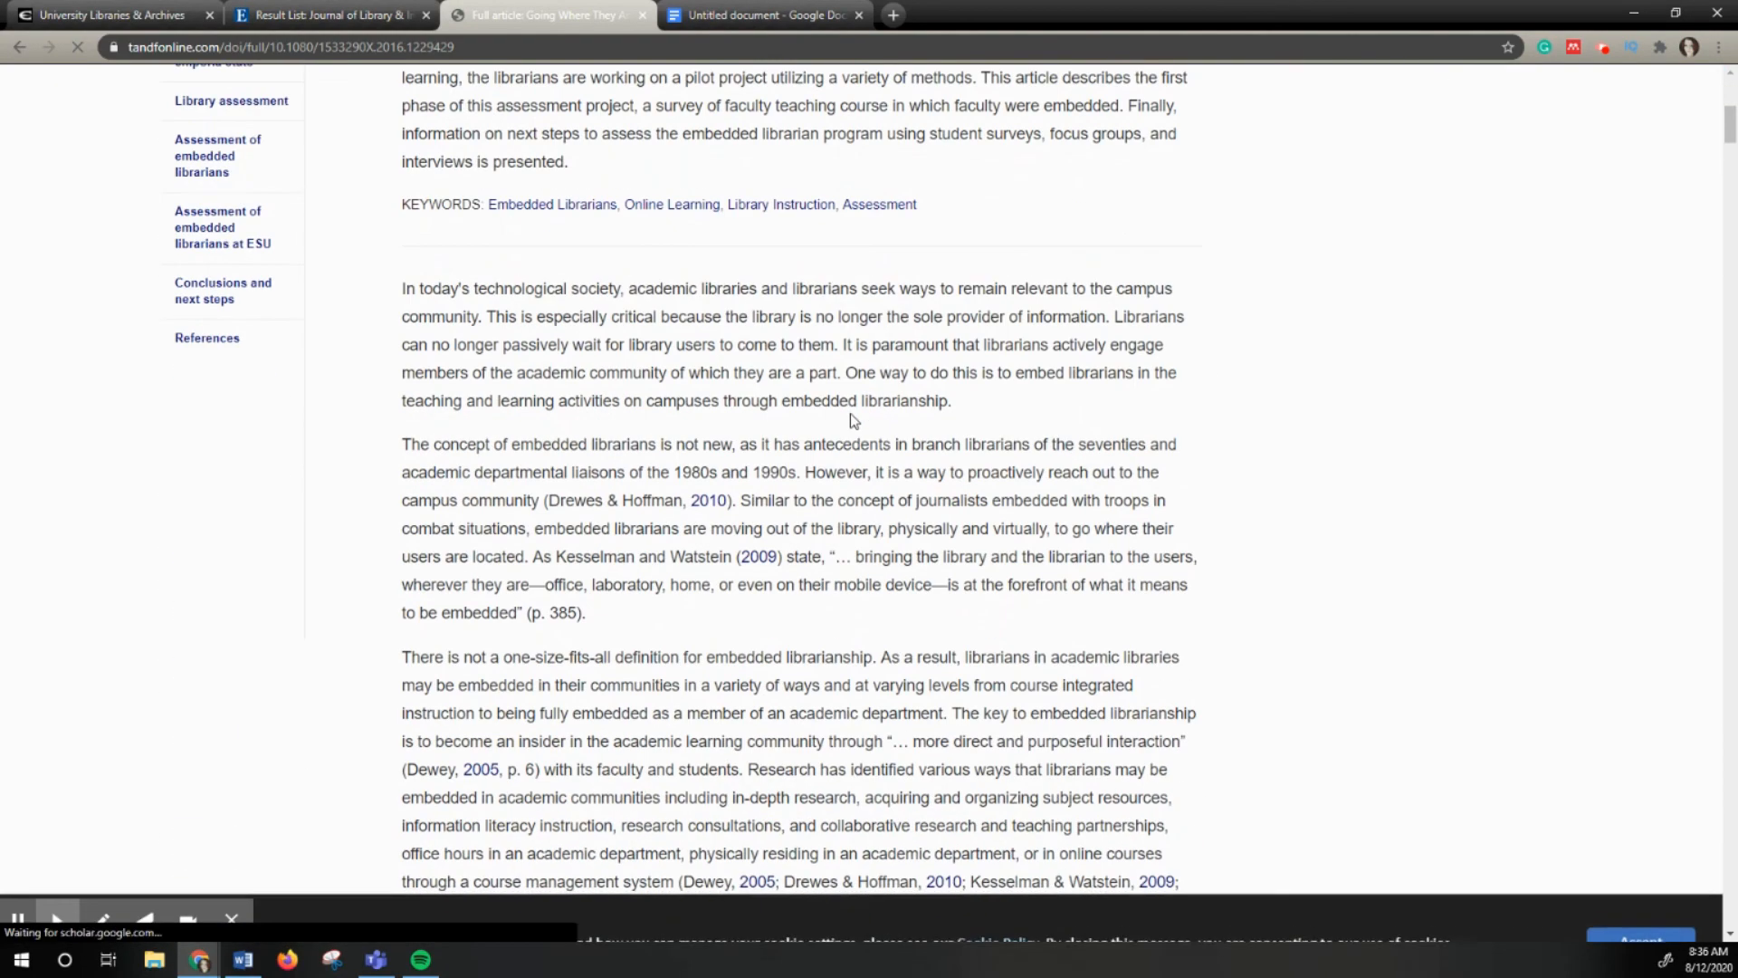